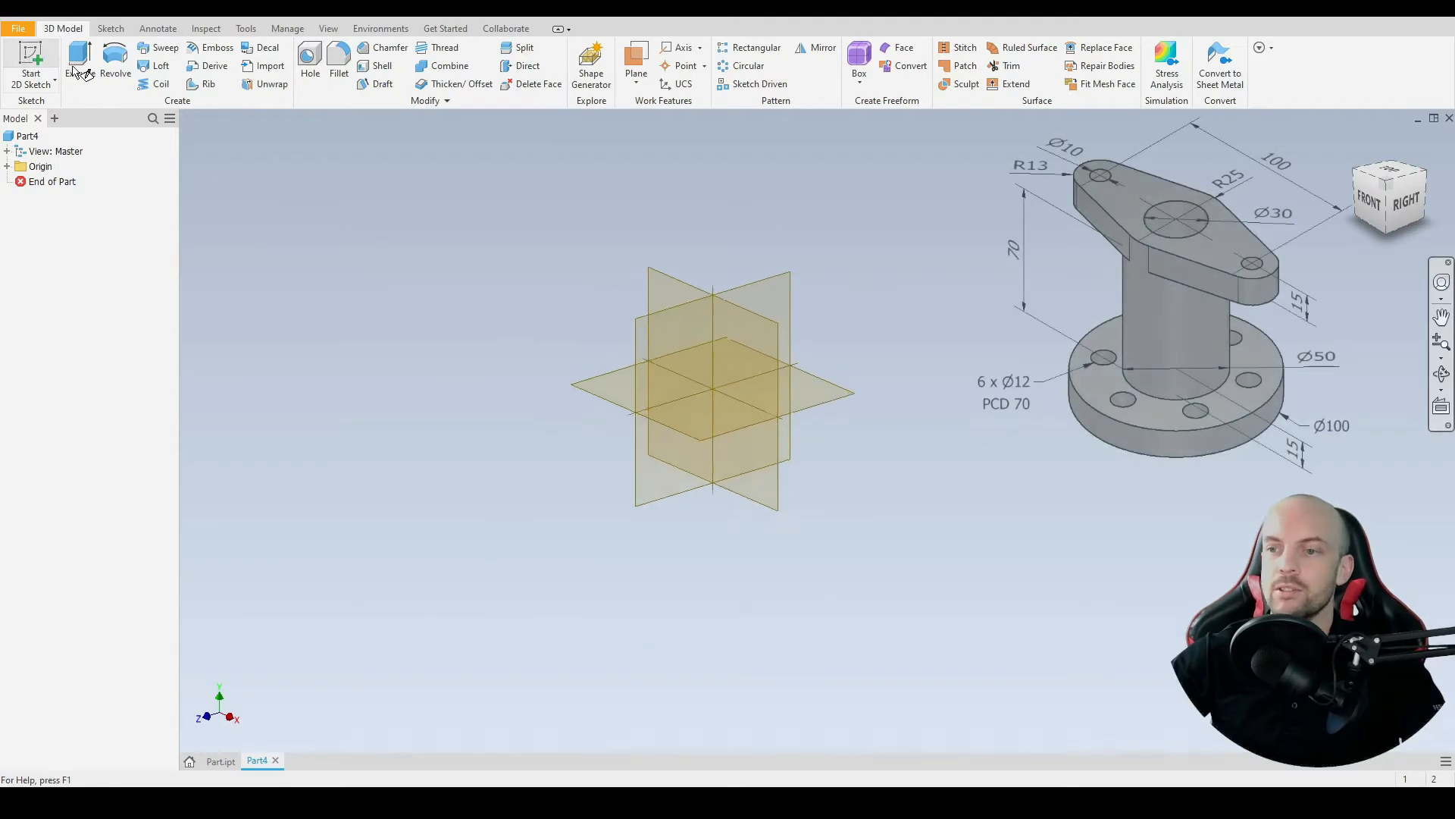
Start a 2D sketch on the XZ origin plane of the new part.
{"action": "left_click", "coordinate": [30, 66]}
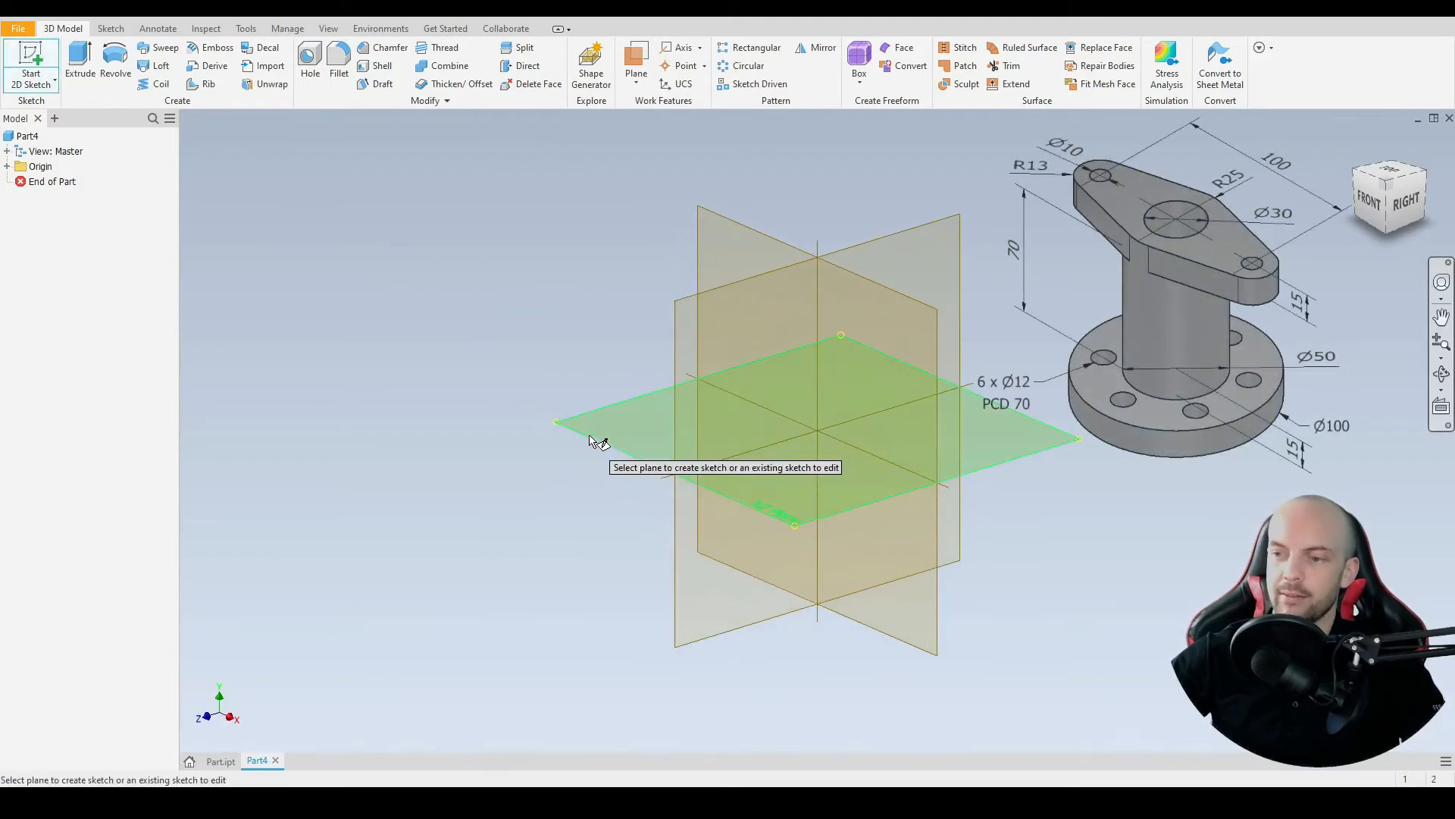
{"action": "left_click", "coordinate": [1388, 192]}
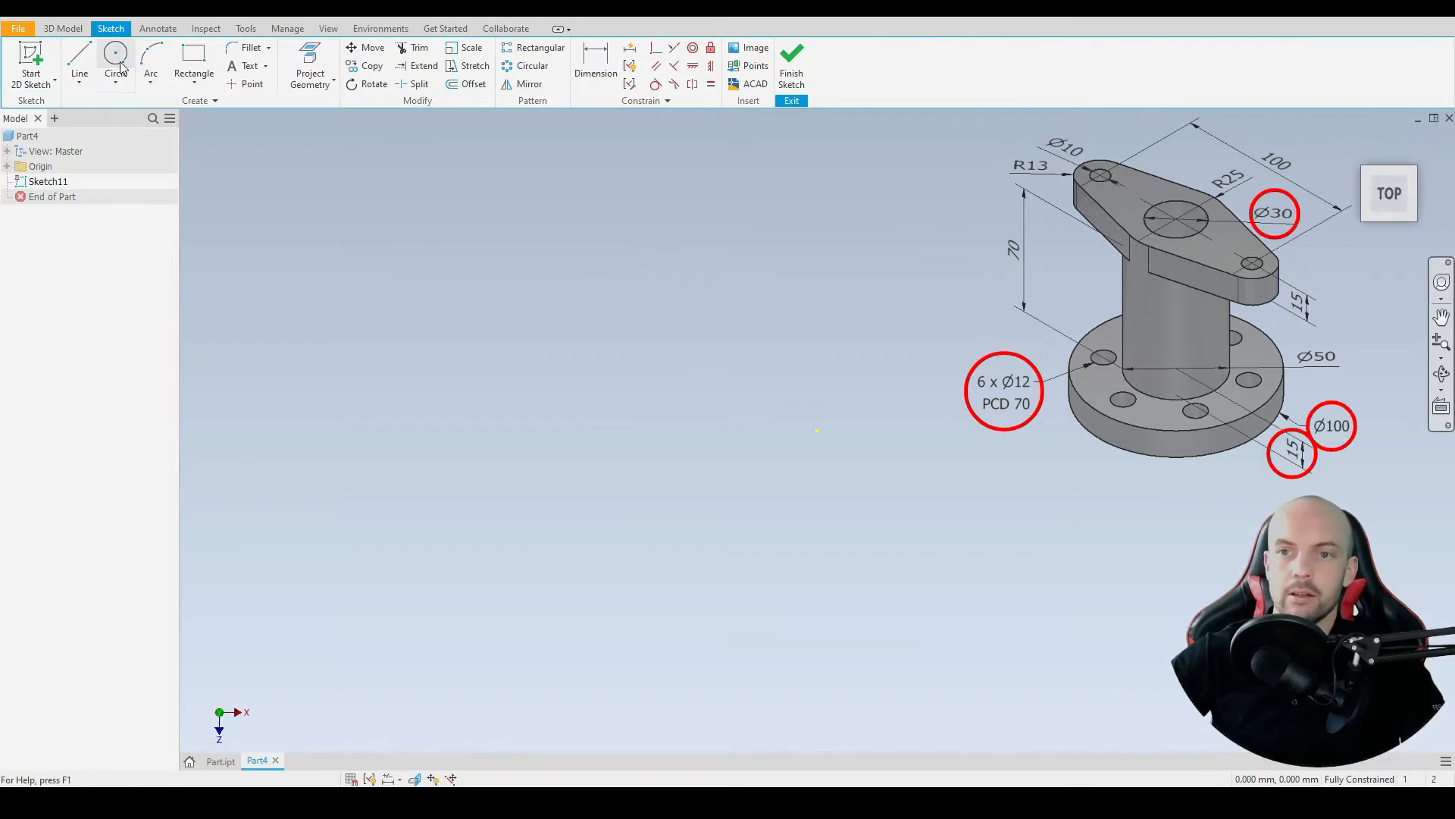
Draw 100 mm and 30 mm centre-point circles at the origin, then begin a 70 mm one.
{"action": "left_click", "coordinate": [116, 55]}
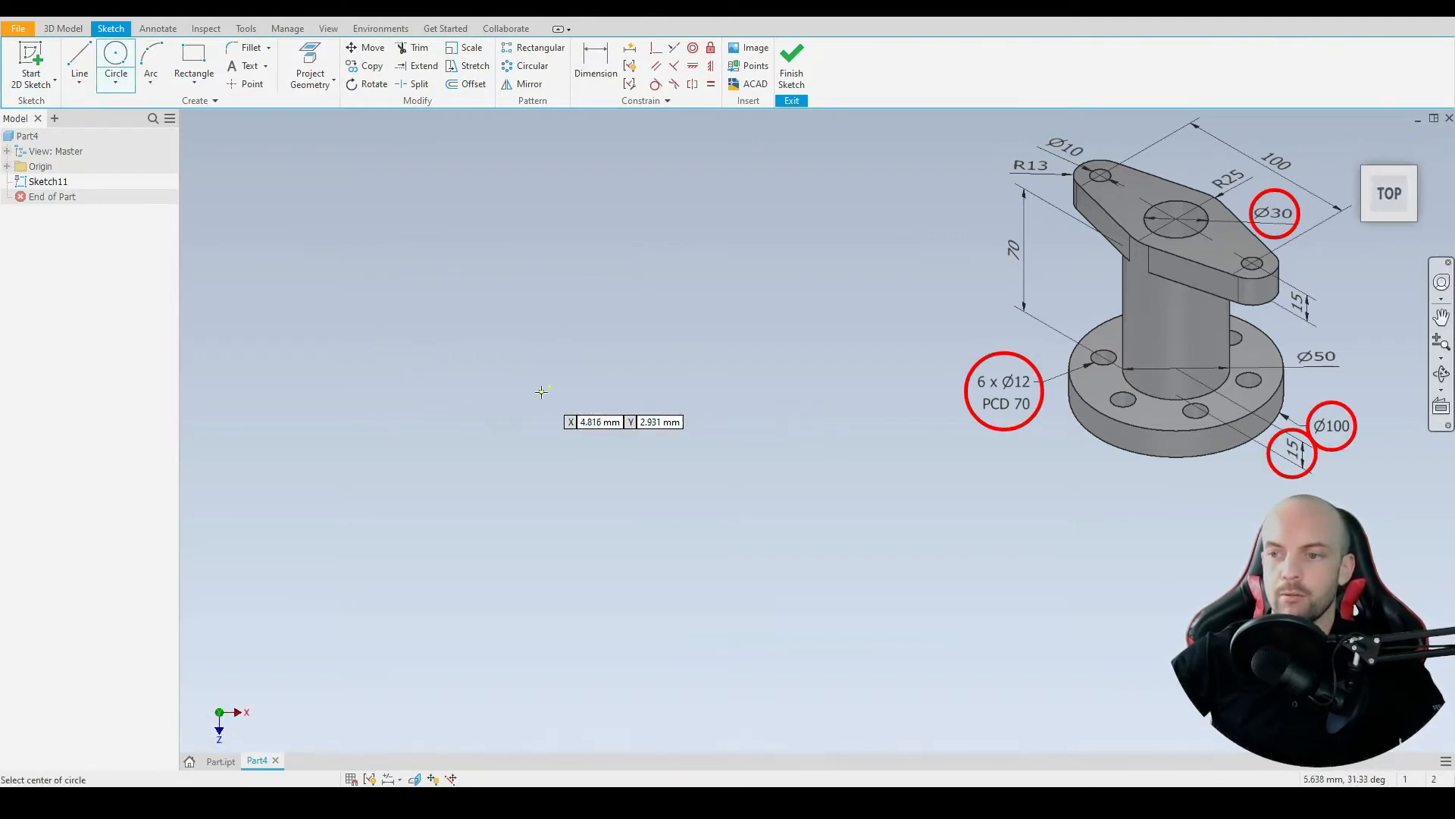
{"action": "left_click", "coordinate": [549, 385]}
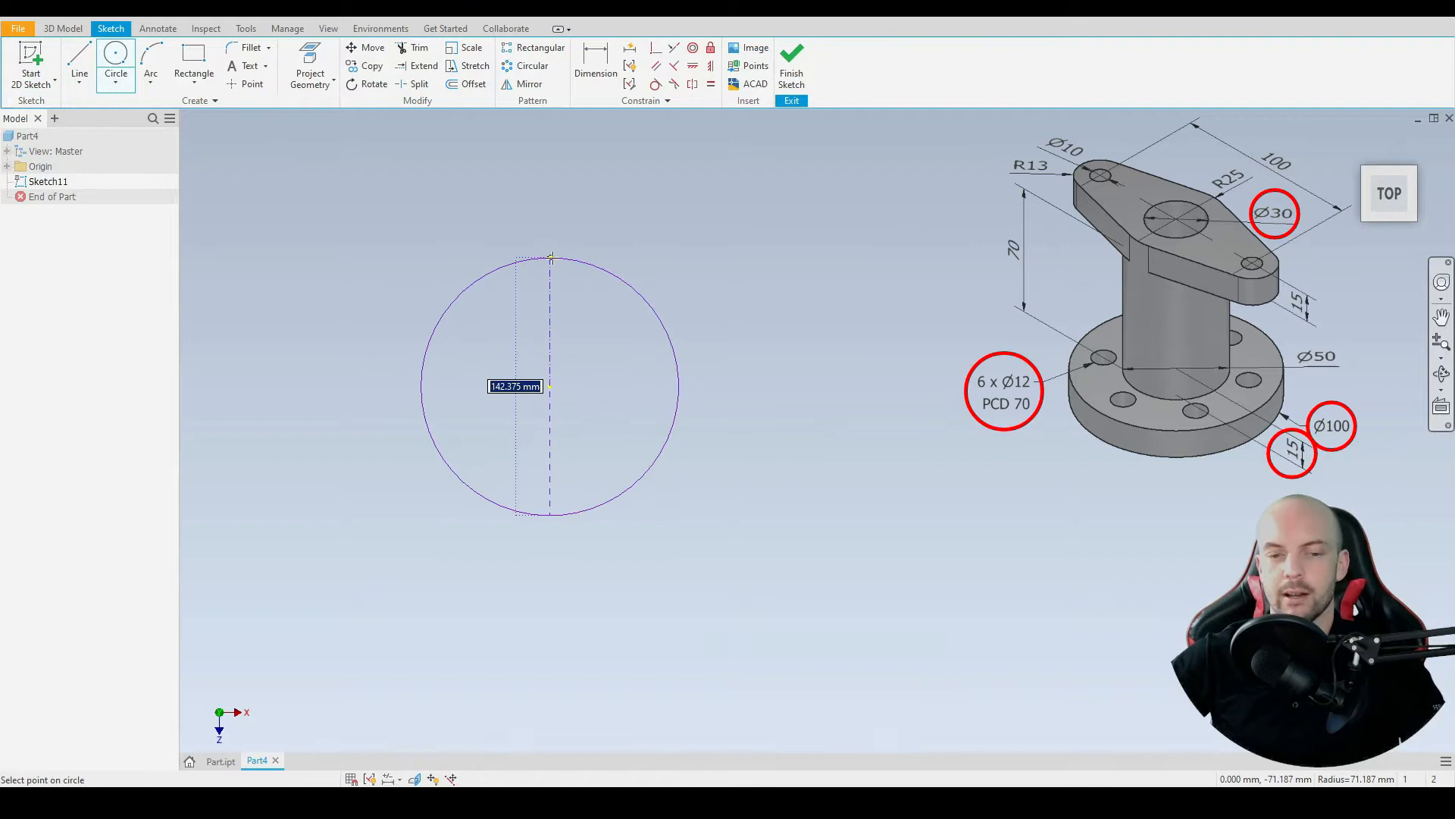
{"action": "type", "text": "100"}
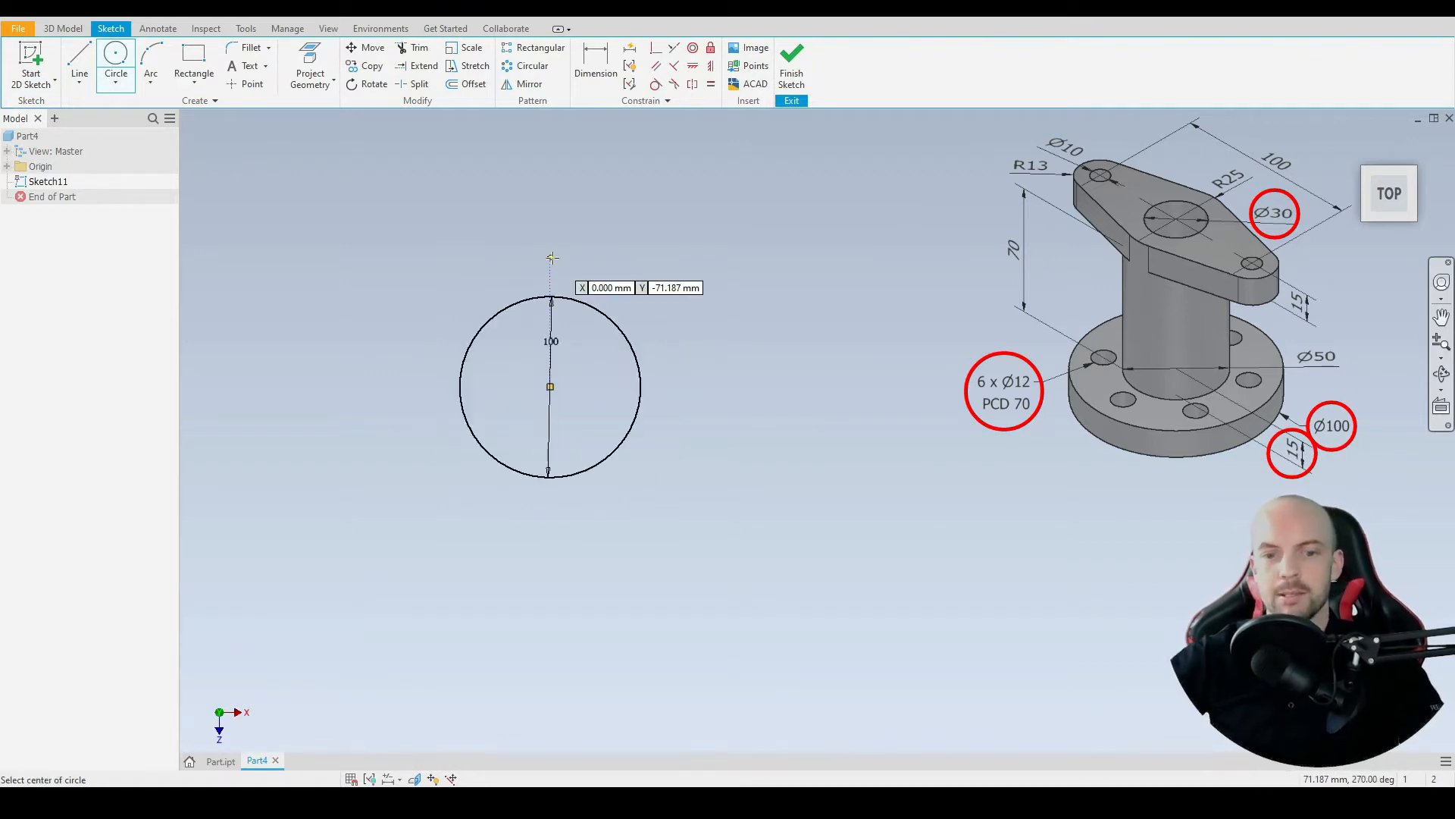
{"action": "mouse_move", "coordinate": [550, 387]}
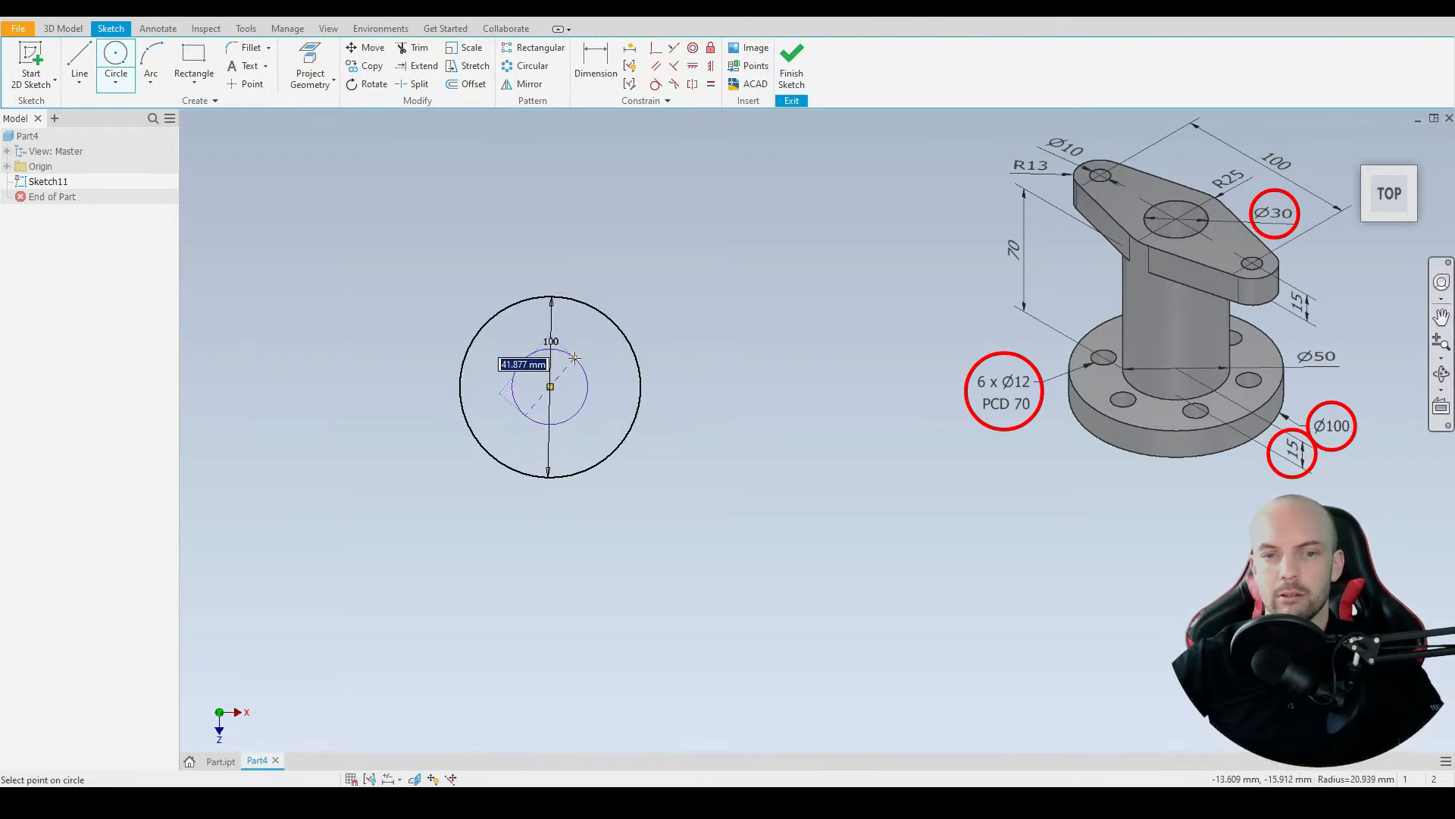
{"action": "type", "text": "30"}
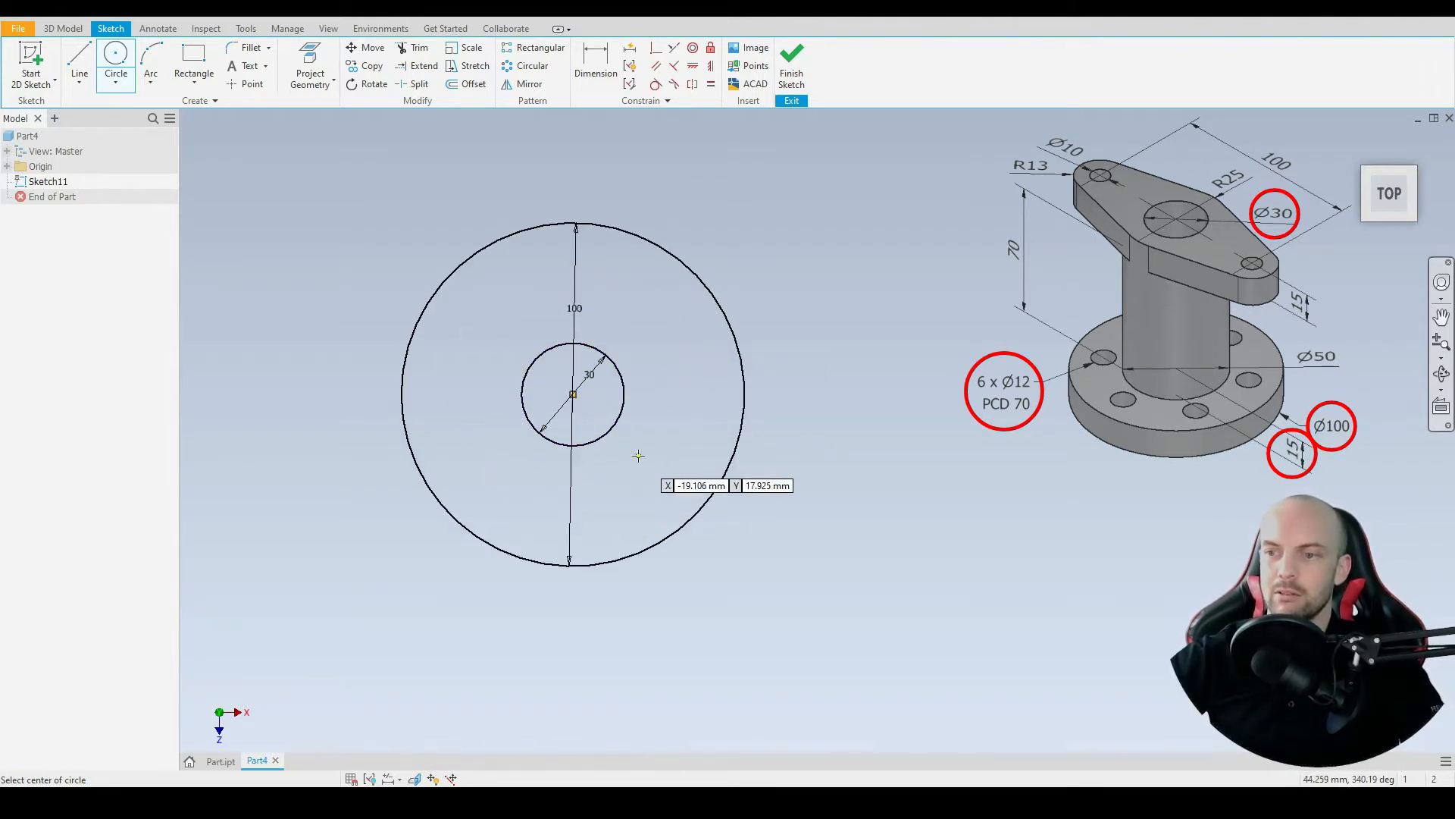
{"action": "left_click", "coordinate": [573, 394]}
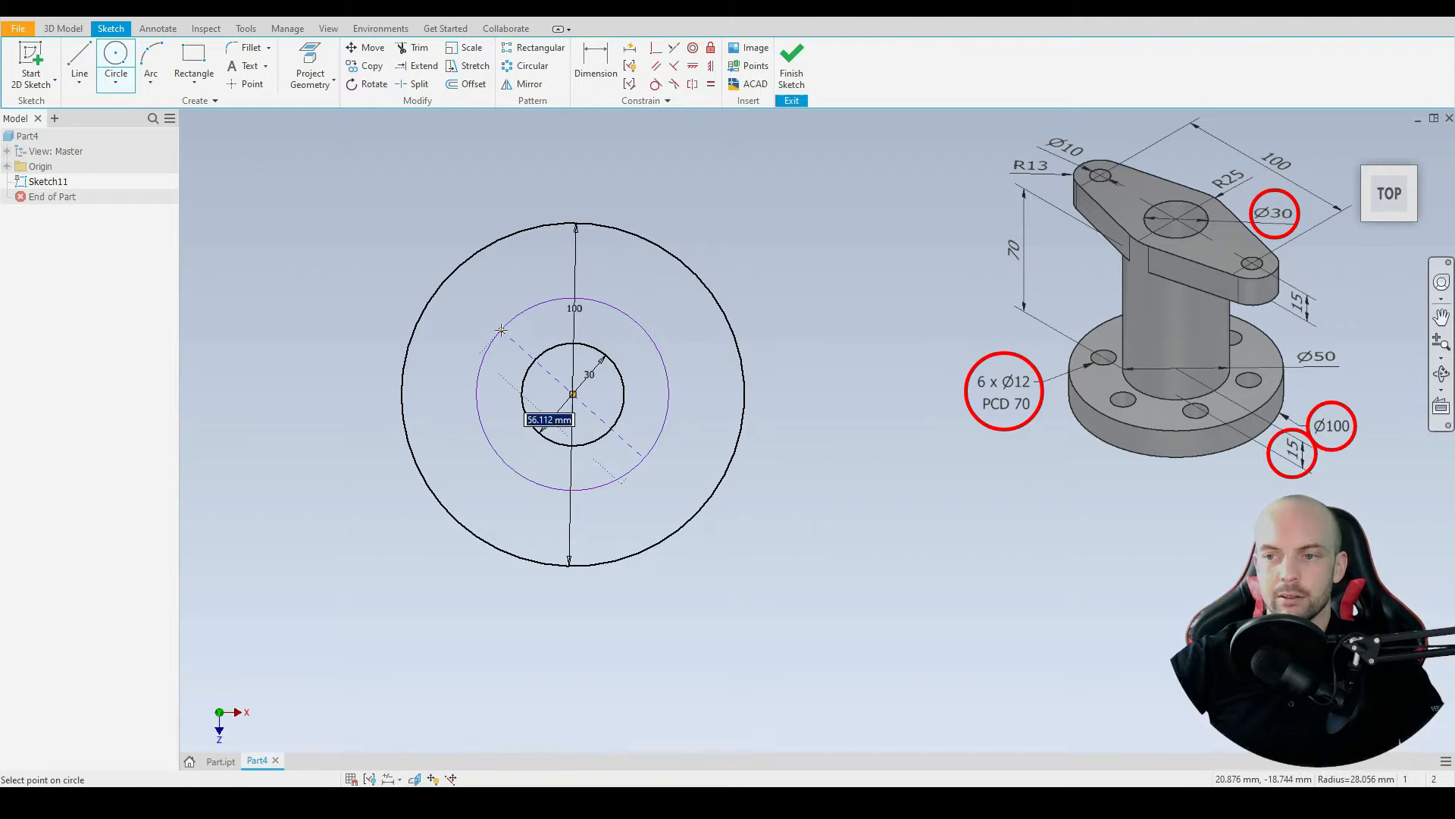
{"action": "type", "text": "7"}
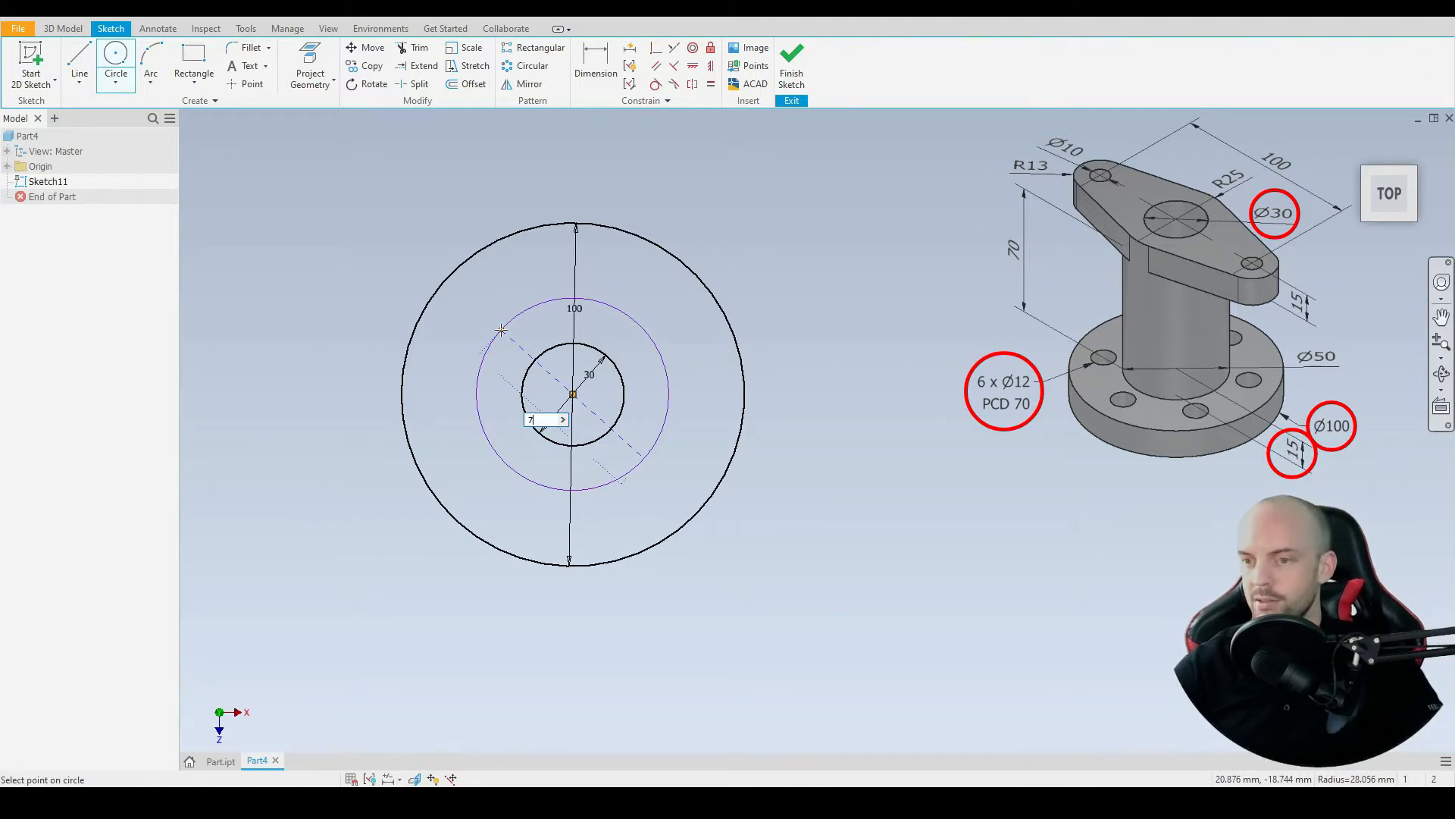
Make the 70 mm circle construction and add a vertically aligned 12 mm hole circle at its top.
{"action": "right_click", "coordinate": [573, 394]}
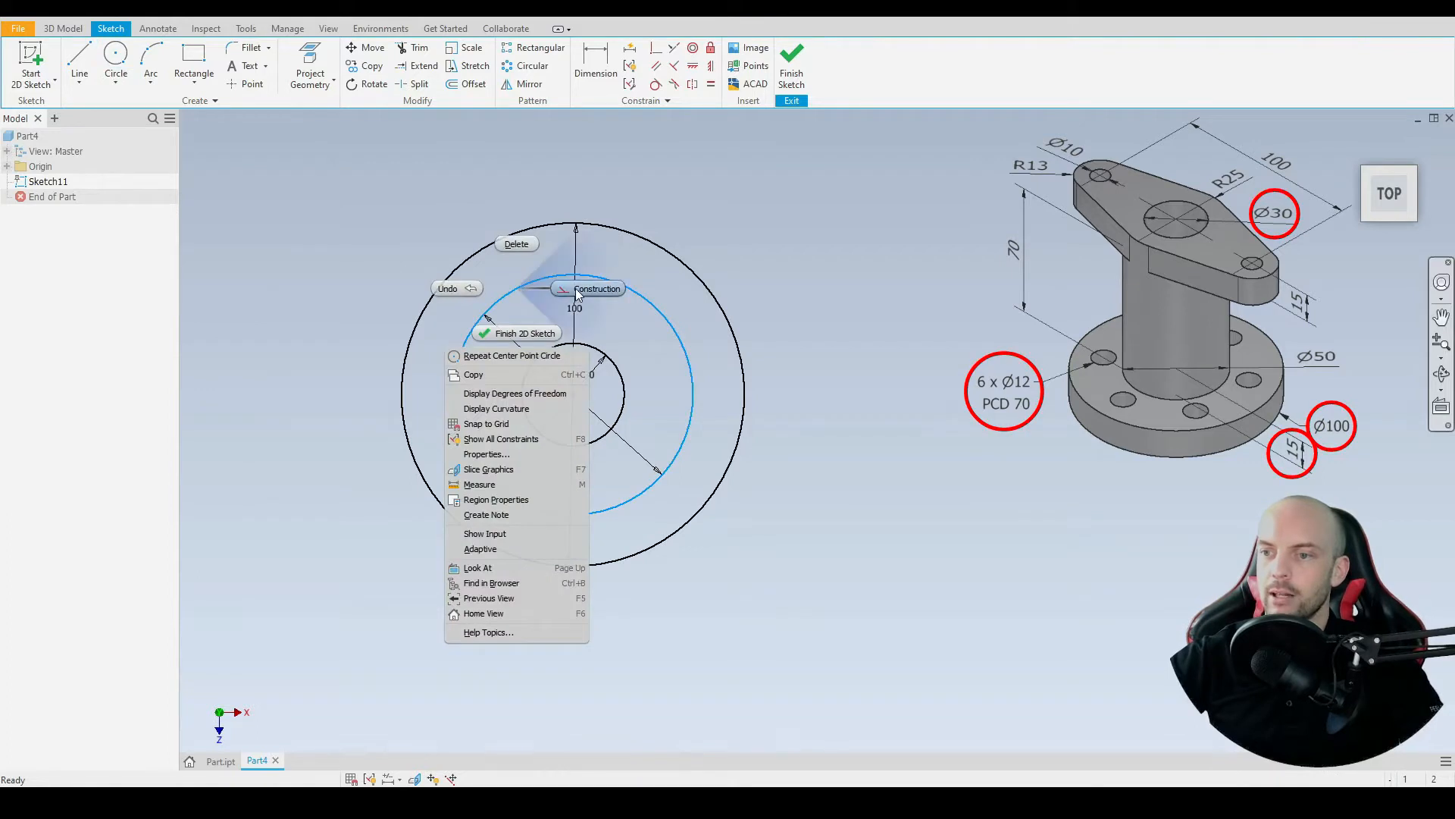
{"action": "left_click", "coordinate": [596, 288]}
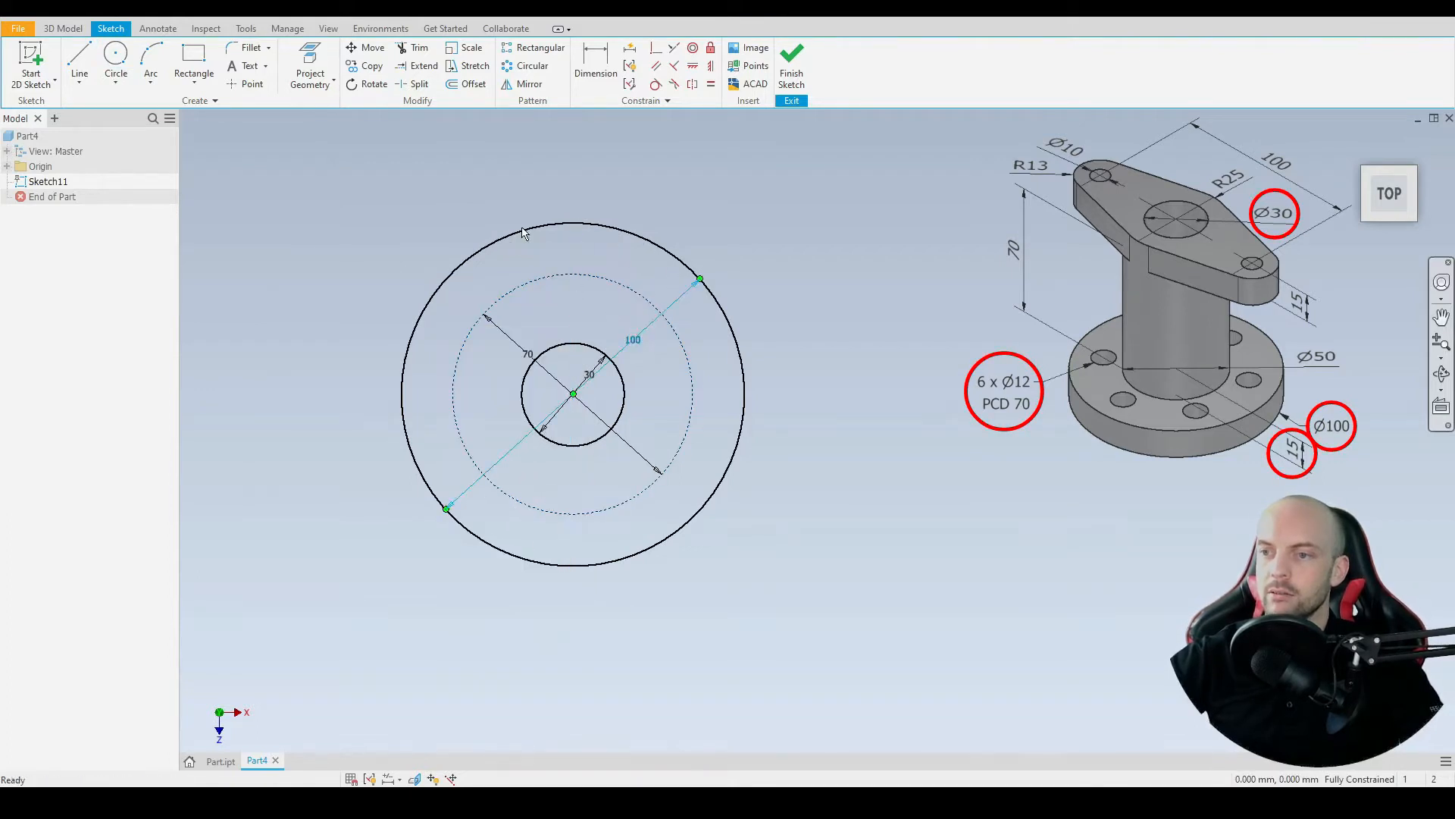
{"action": "left_click", "coordinate": [115, 61]}
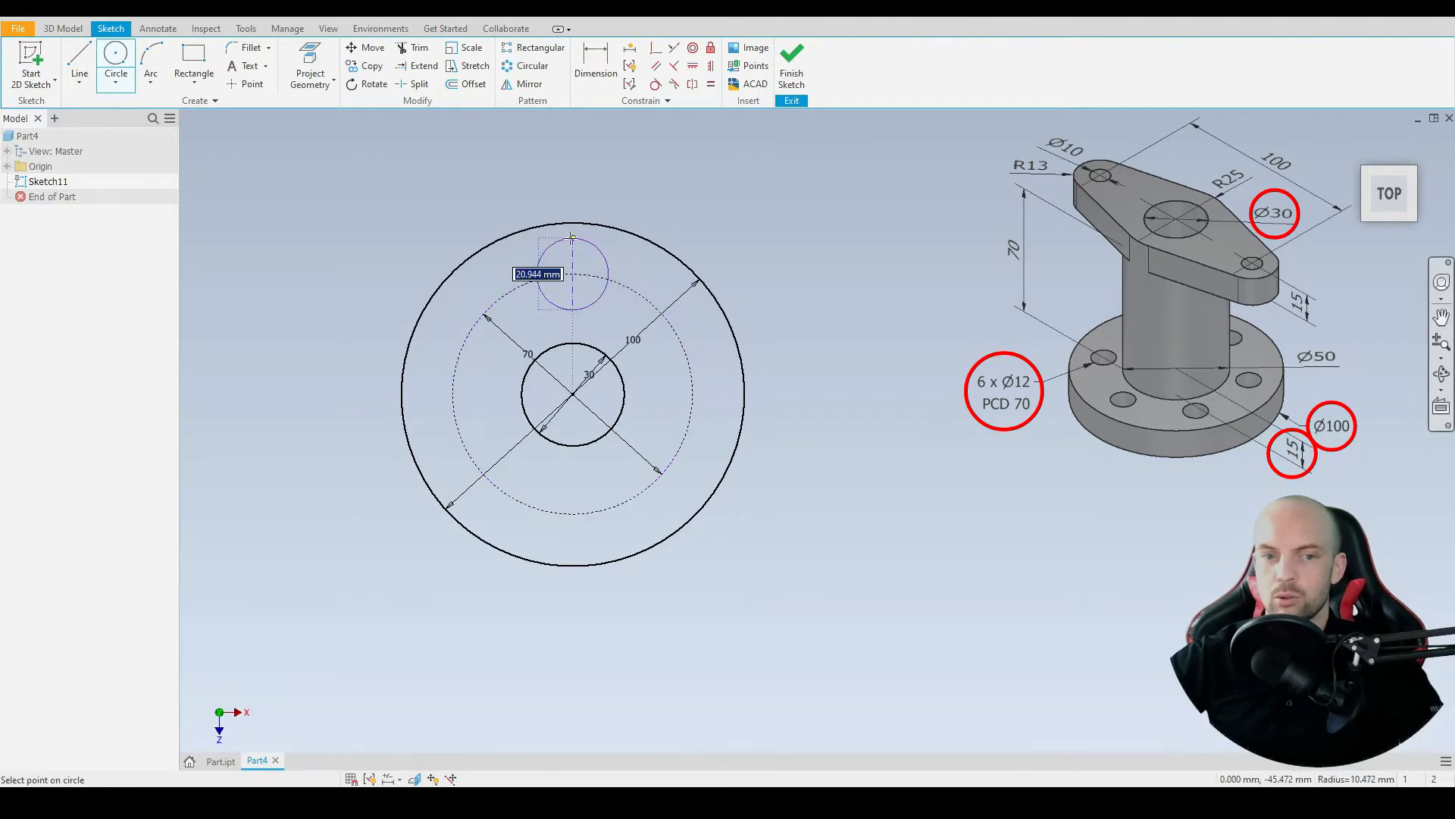
{"action": "mouse_move", "coordinate": [567, 251]}
{"action": "type", "text": "12"}
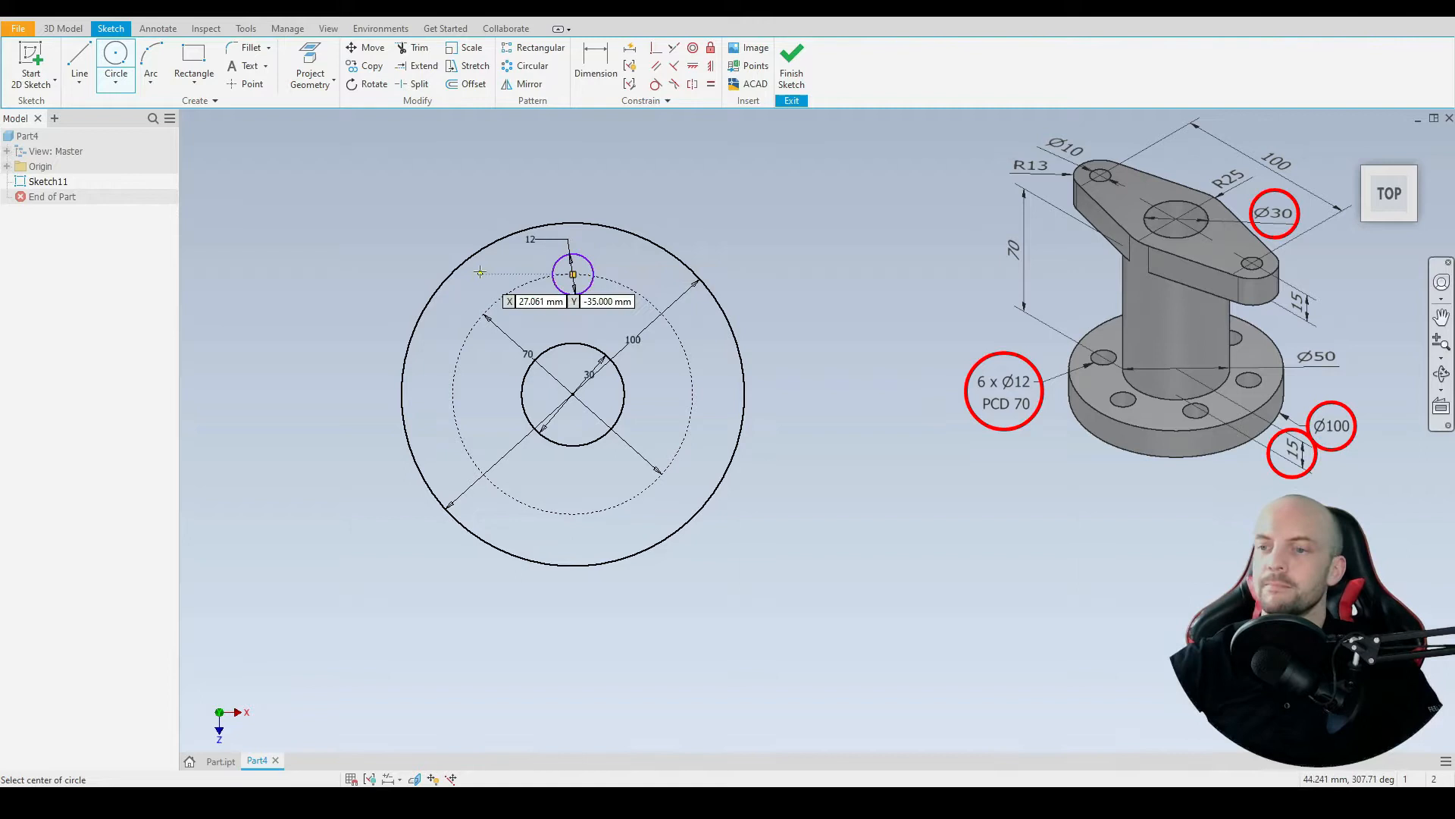
{"action": "left_click", "coordinate": [573, 274]}
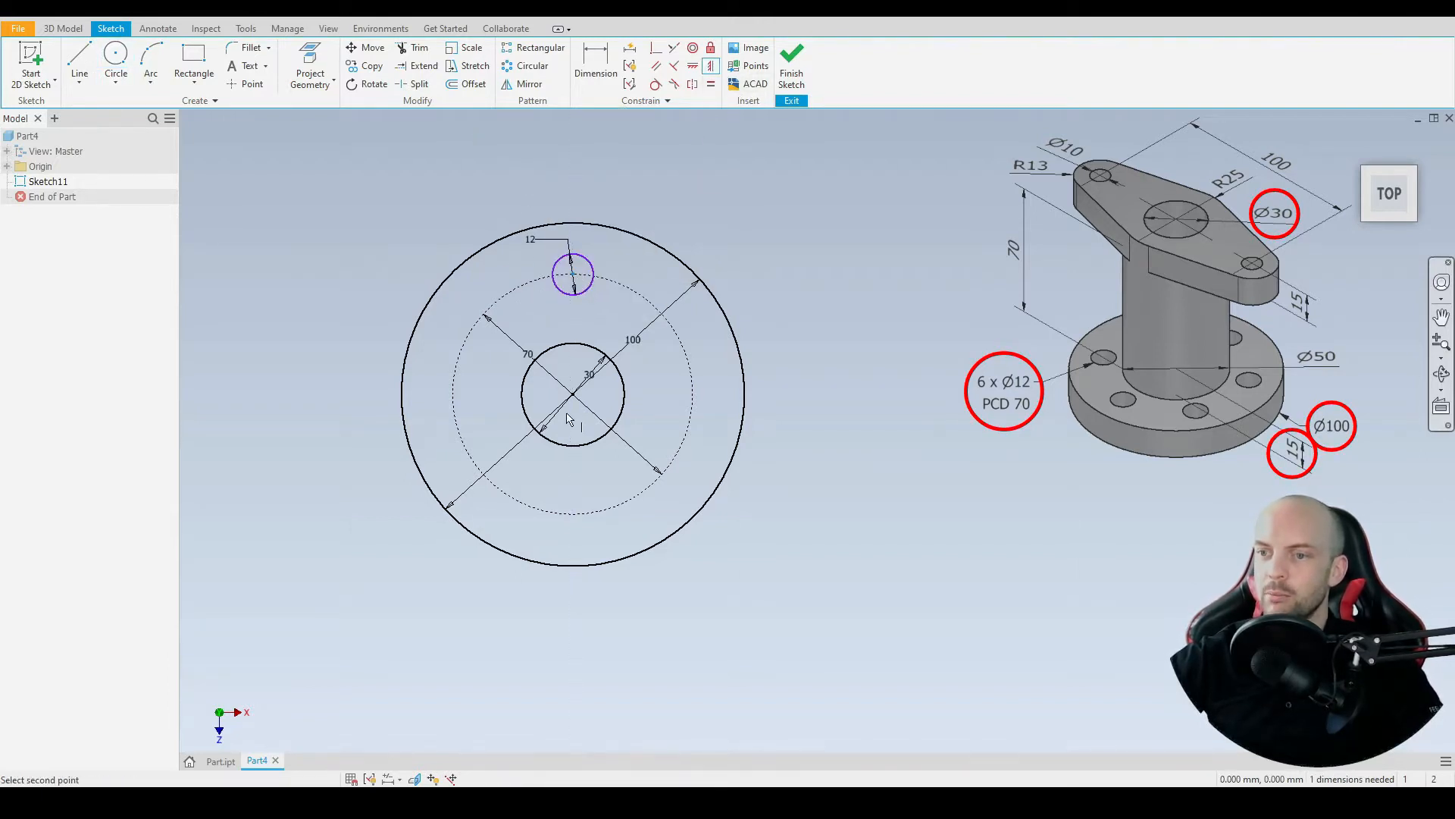
{"action": "right_click", "coordinate": [568, 419]}
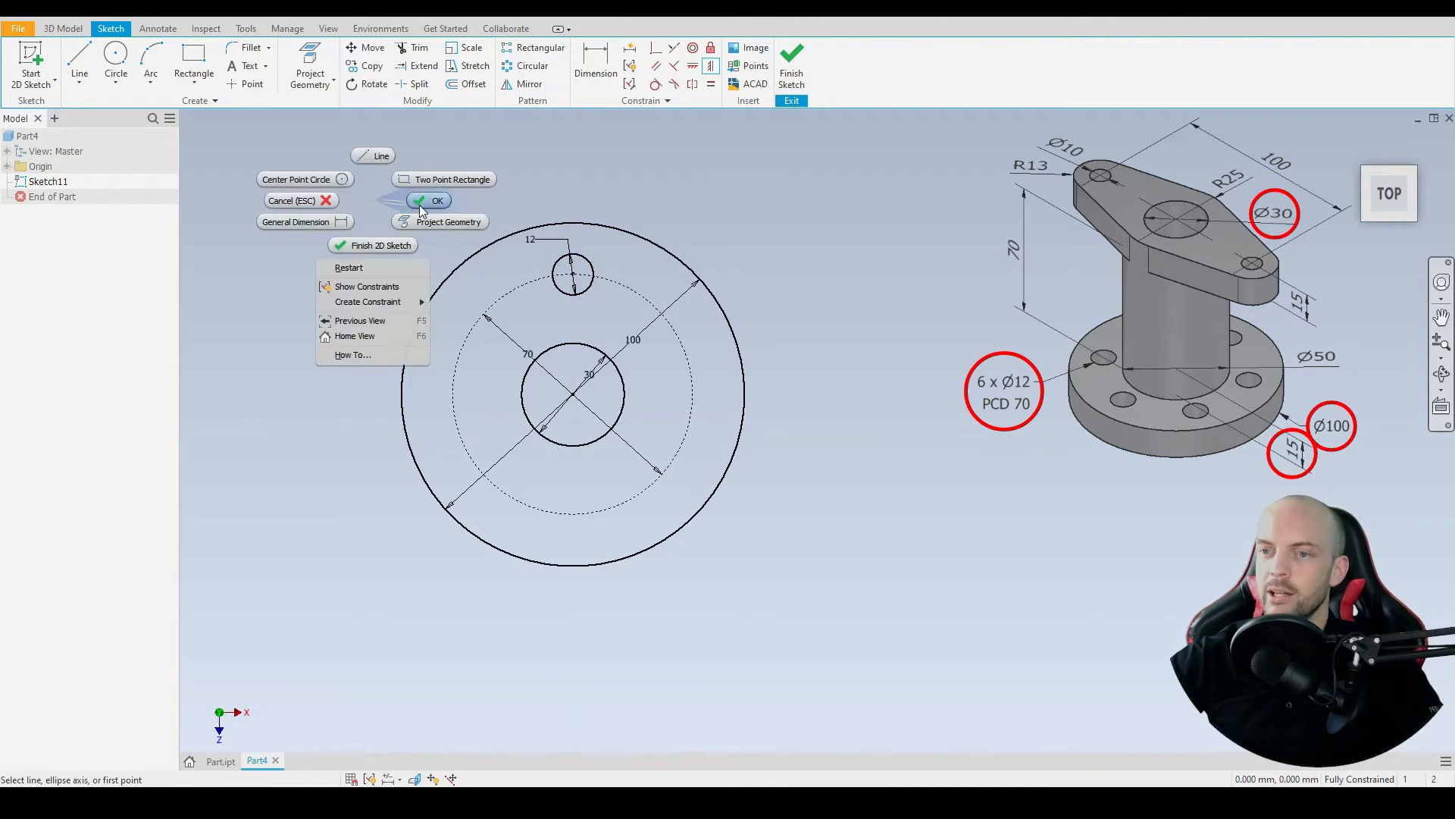
{"action": "left_click", "coordinate": [437, 201]}
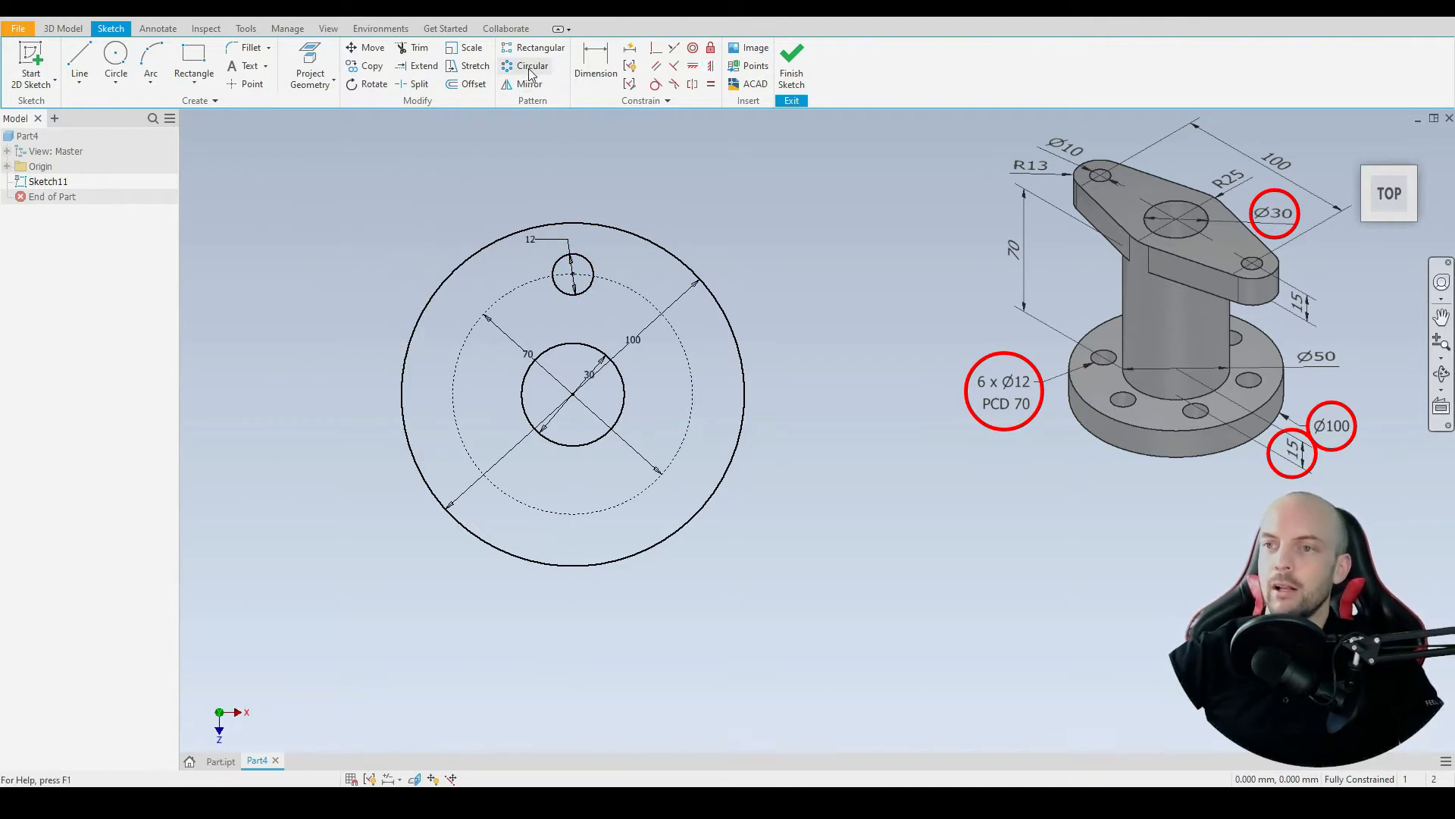
Circular-pattern the 12 mm hole circle 6 times over 360° about the sketch centre.
{"action": "left_click", "coordinate": [532, 65]}
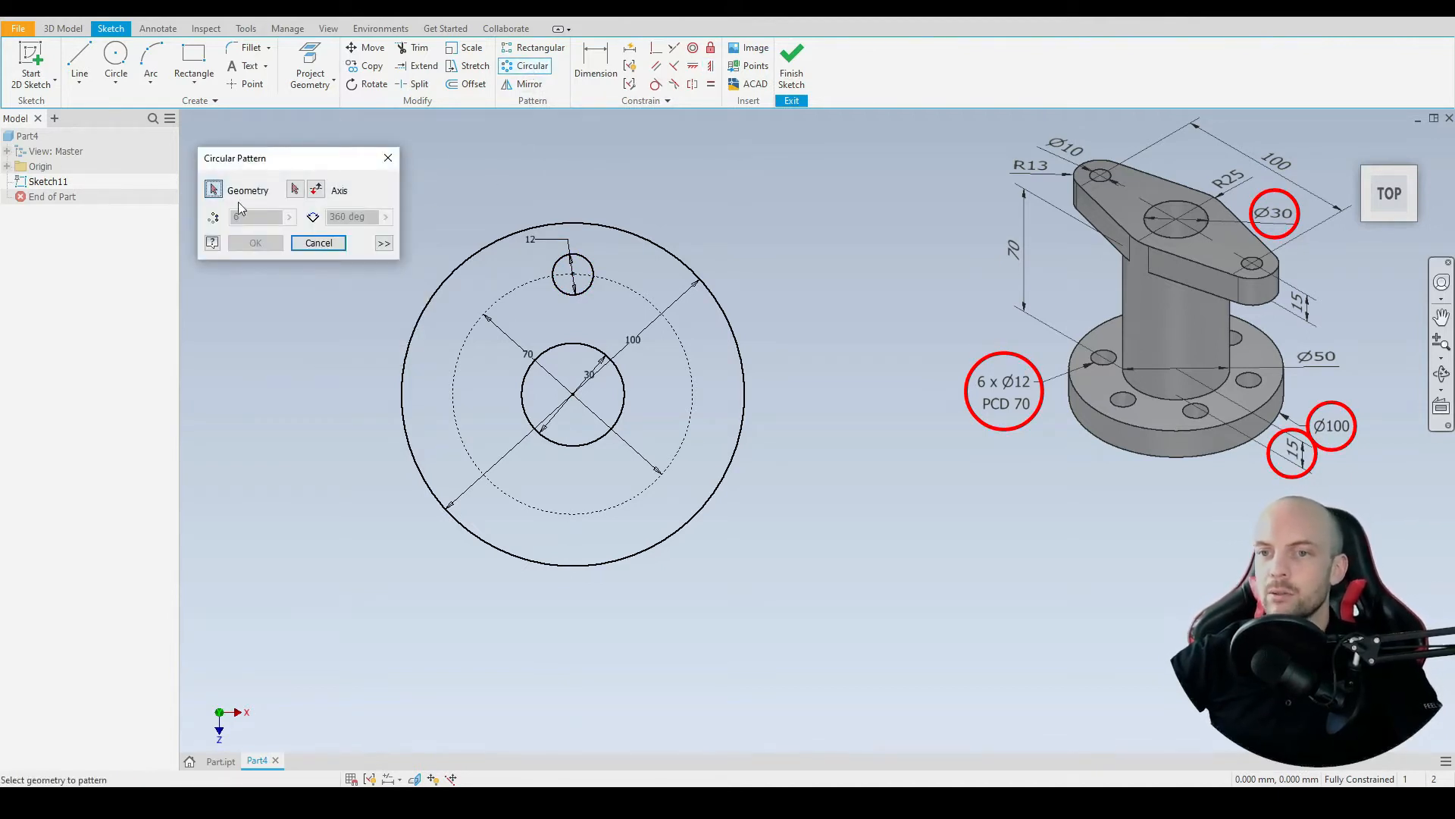
{"action": "left_click", "coordinate": [571, 272]}
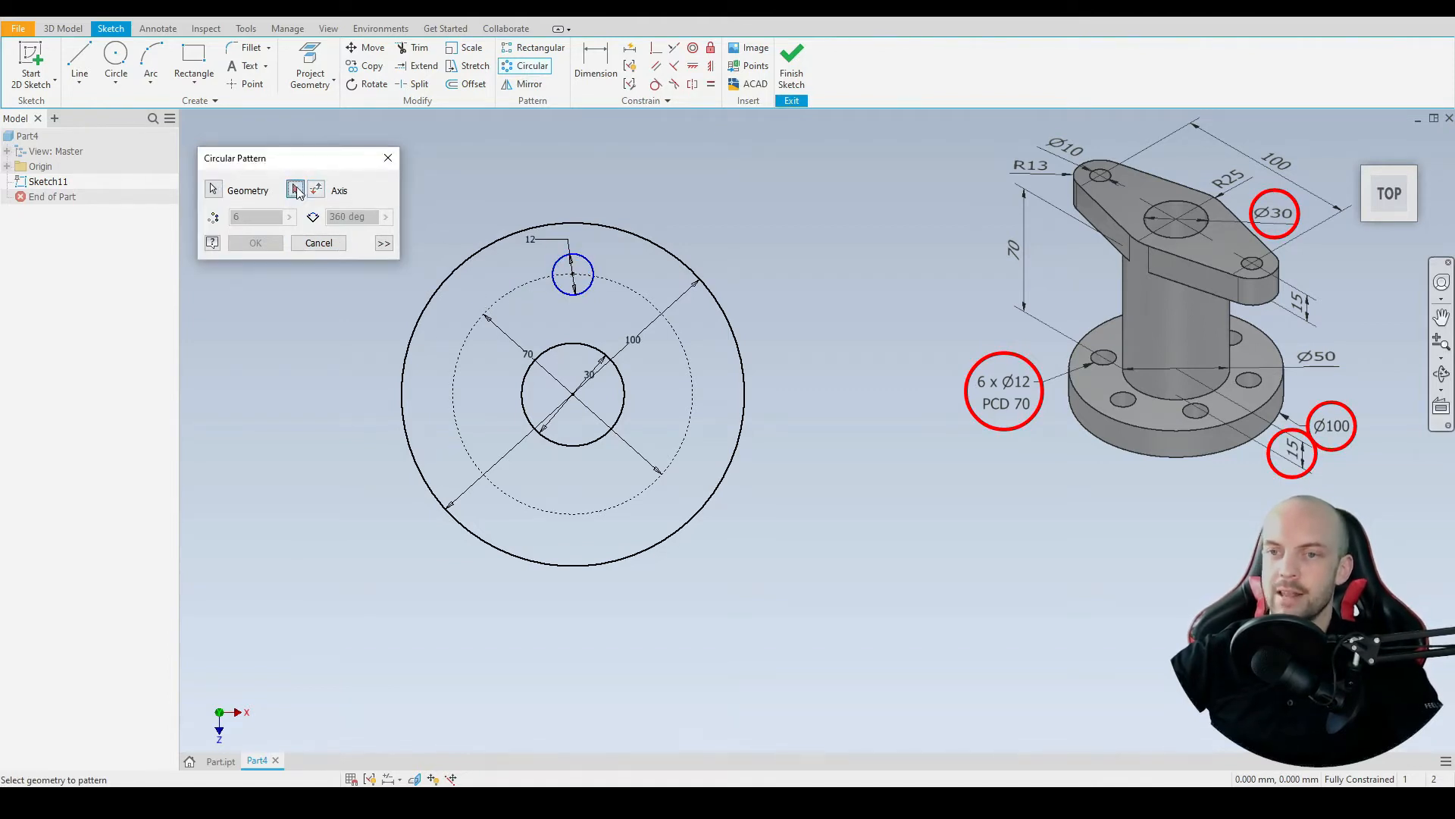
{"action": "left_click", "coordinate": [295, 189]}
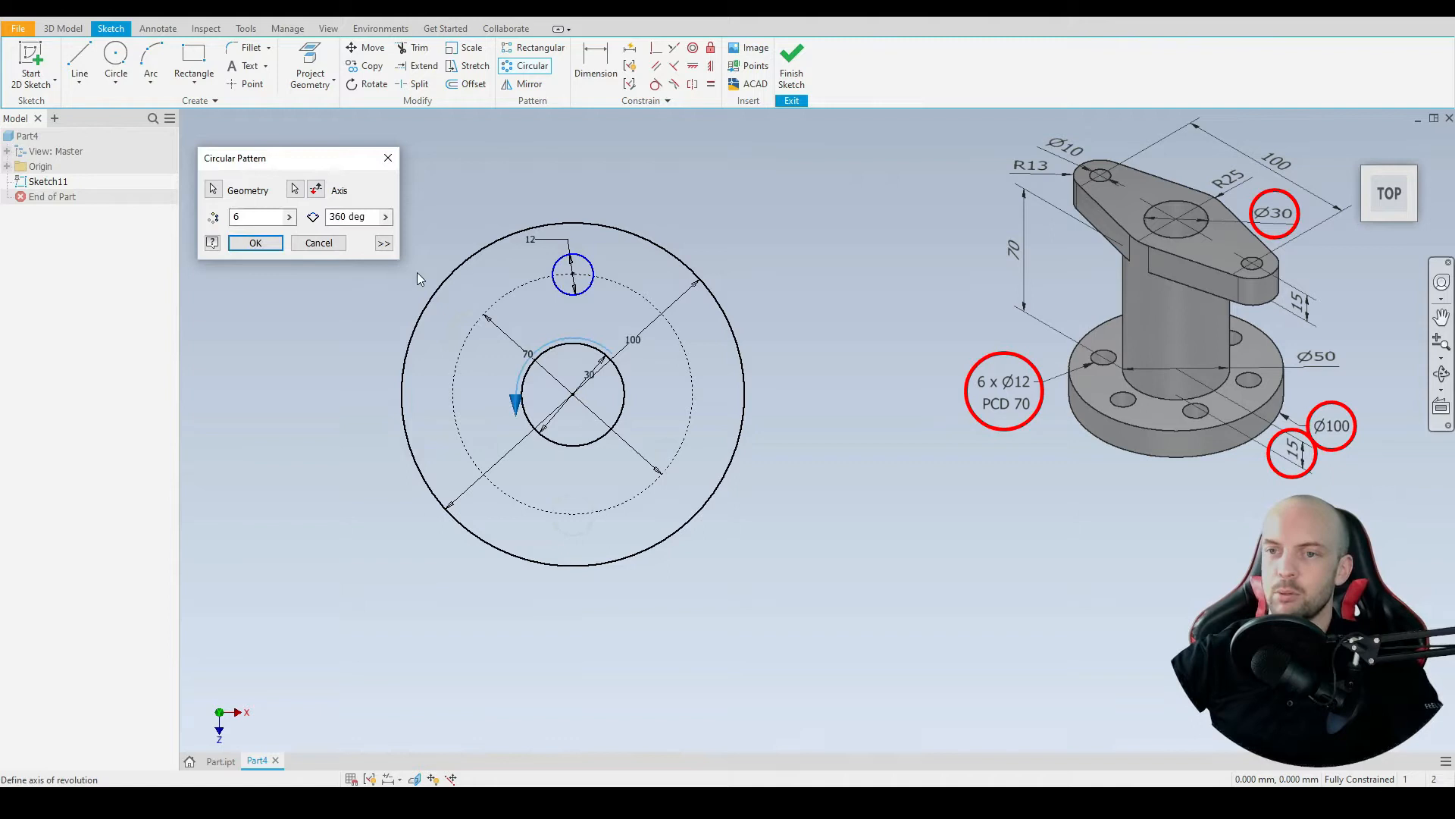
{"action": "triple_click", "coordinate": [260, 216]}
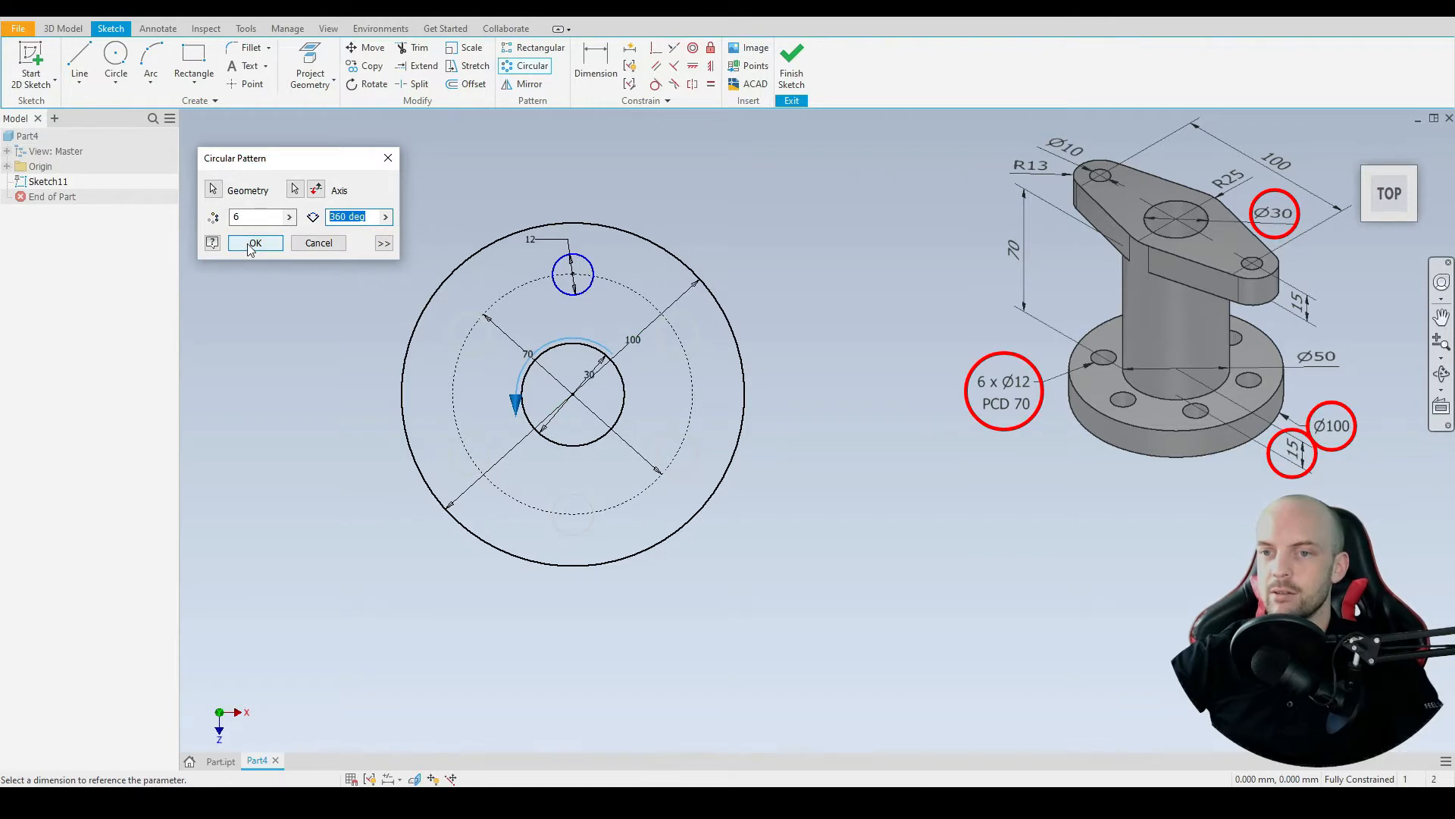
{"action": "left_click", "coordinate": [255, 242]}
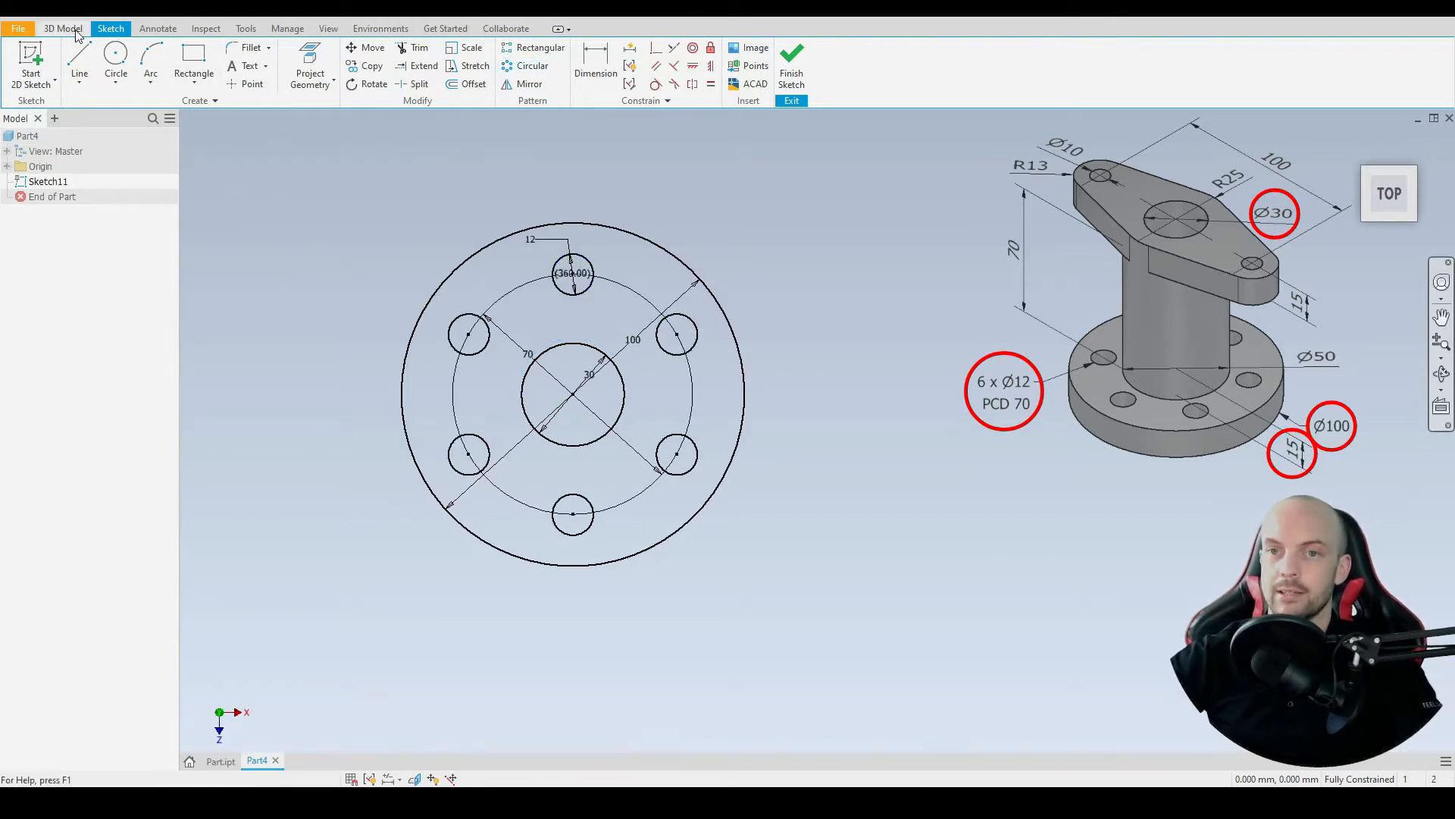
Extrude the base sketch 15 mm into a flange with bore and six holes.
{"action": "left_click", "coordinate": [63, 28]}
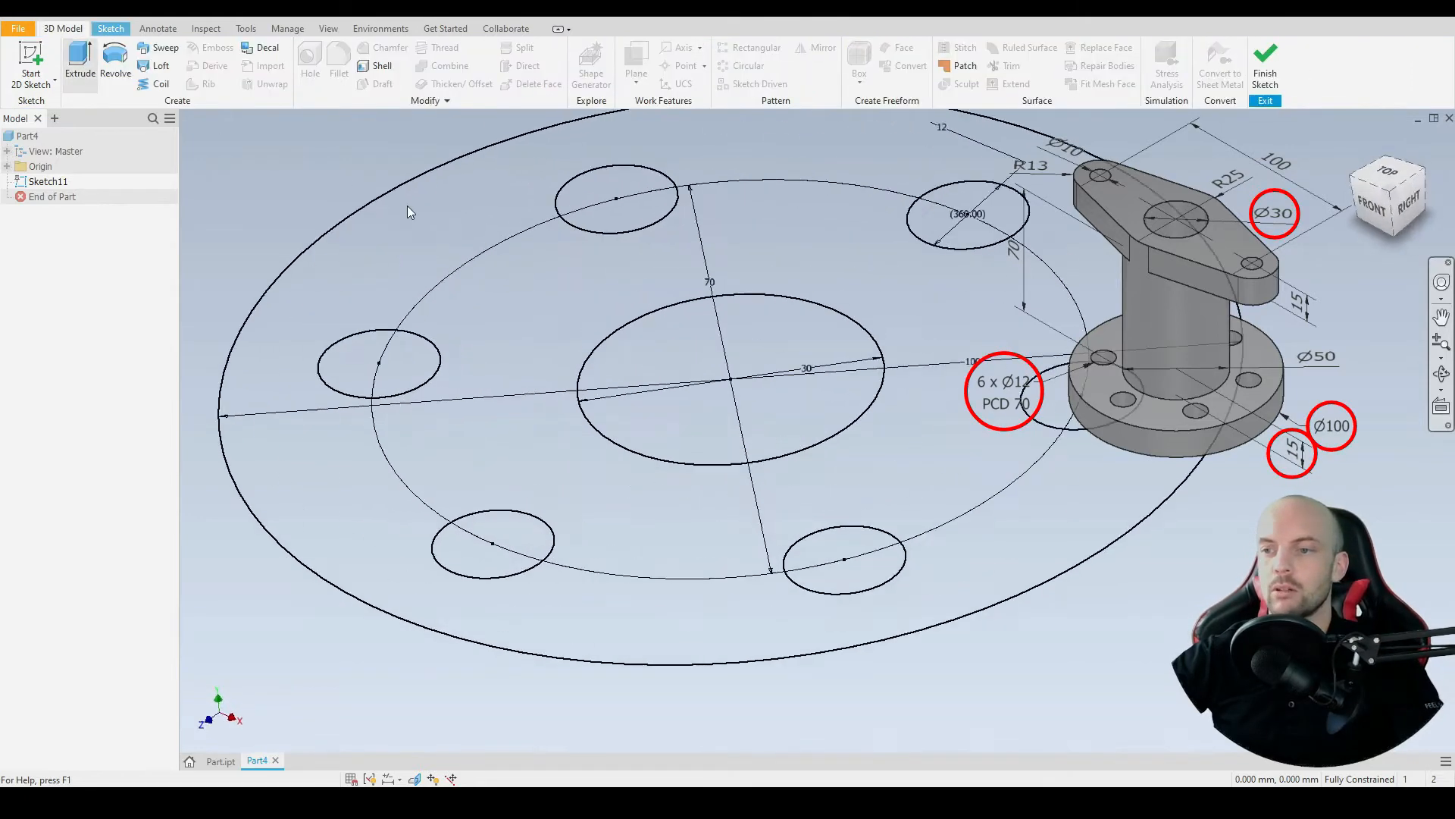
{"action": "left_click", "coordinate": [79, 66]}
{"action": "type", "text": "15"}
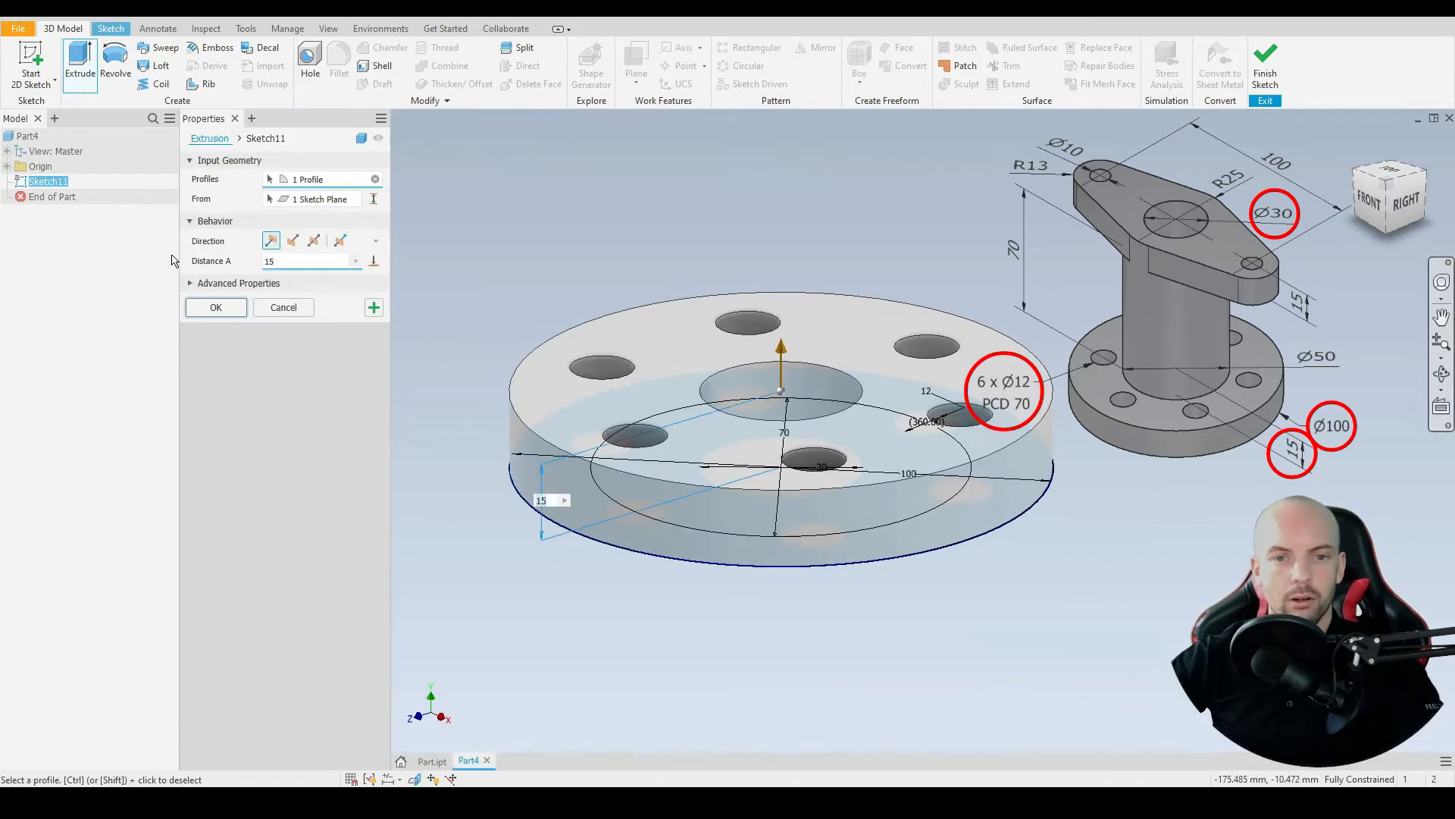
{"action": "left_click", "coordinate": [215, 307]}
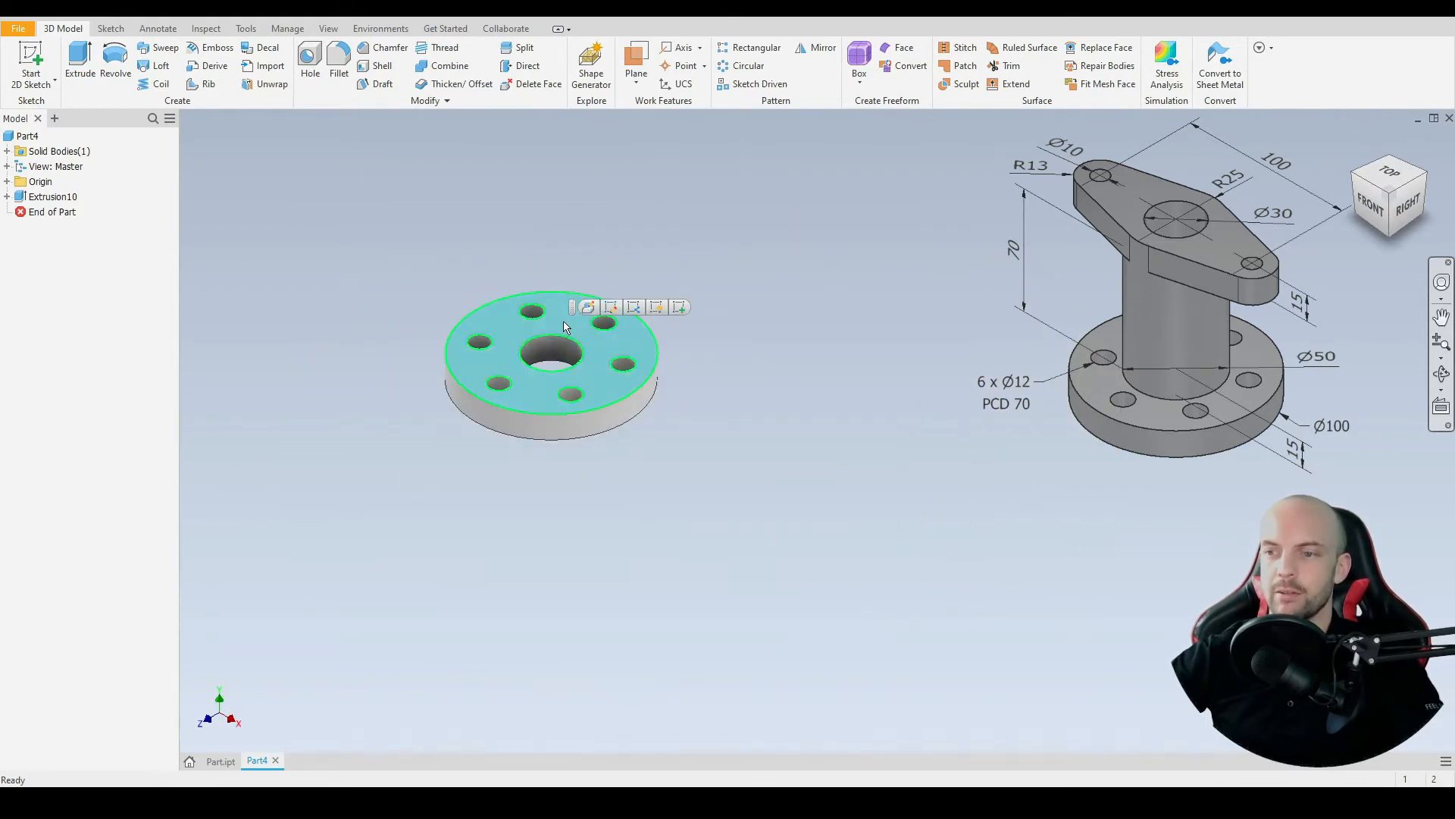
Draw a 50 mm circle centred on the flange's top face.
{"action": "left_click", "coordinate": [587, 306]}
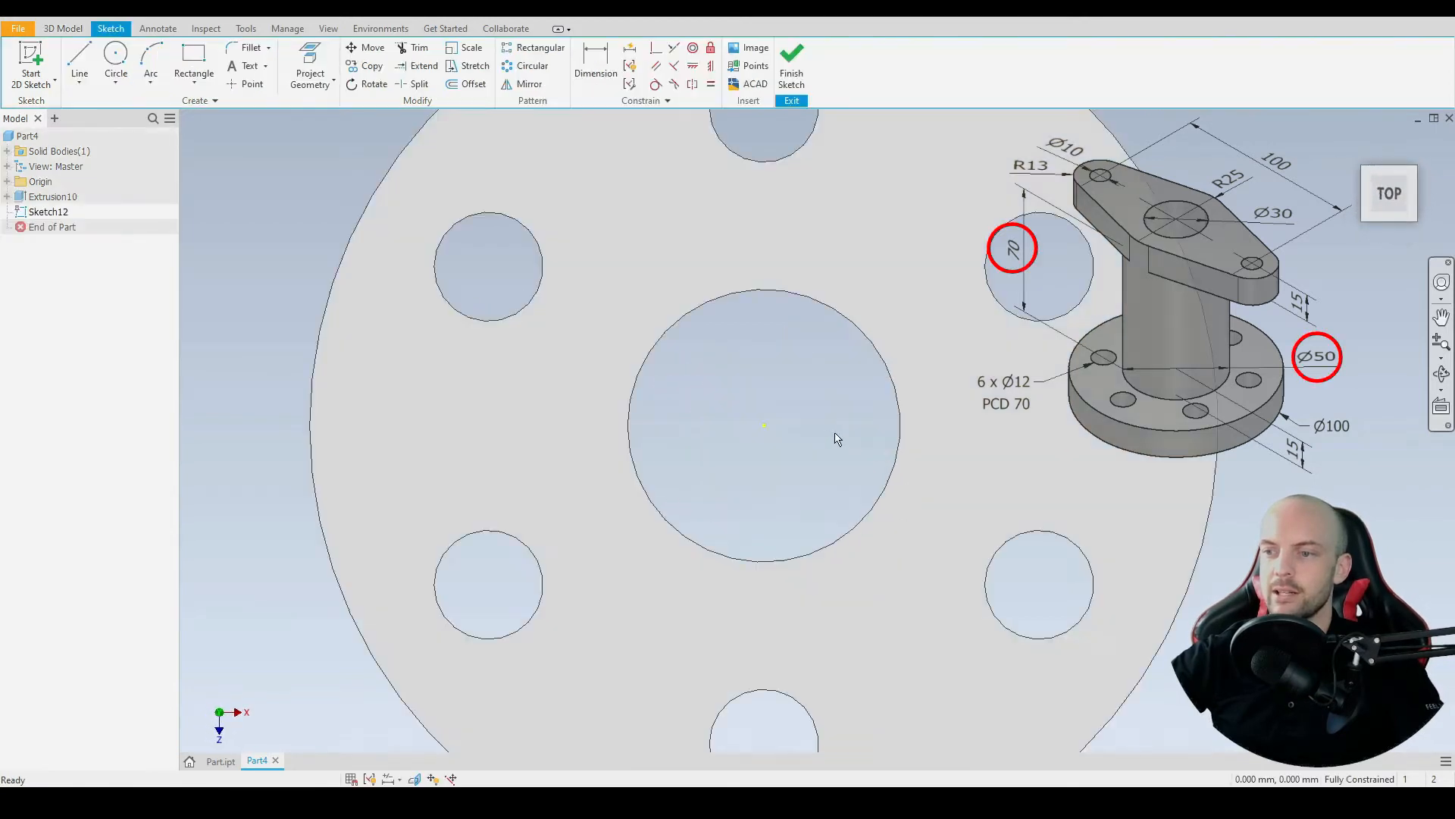
{"action": "left_click", "coordinate": [116, 61]}
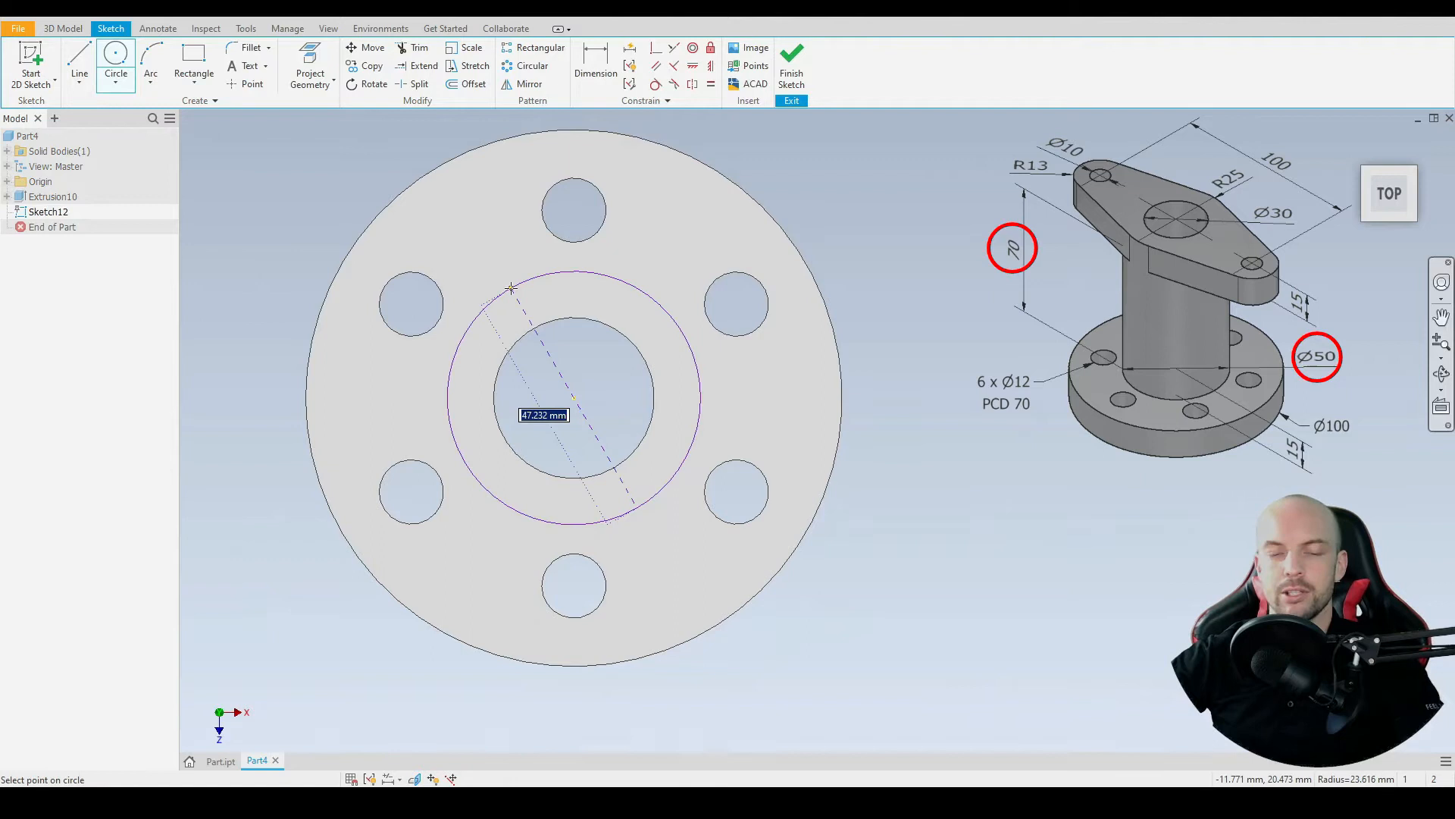
{"action": "type", "text": "50"}
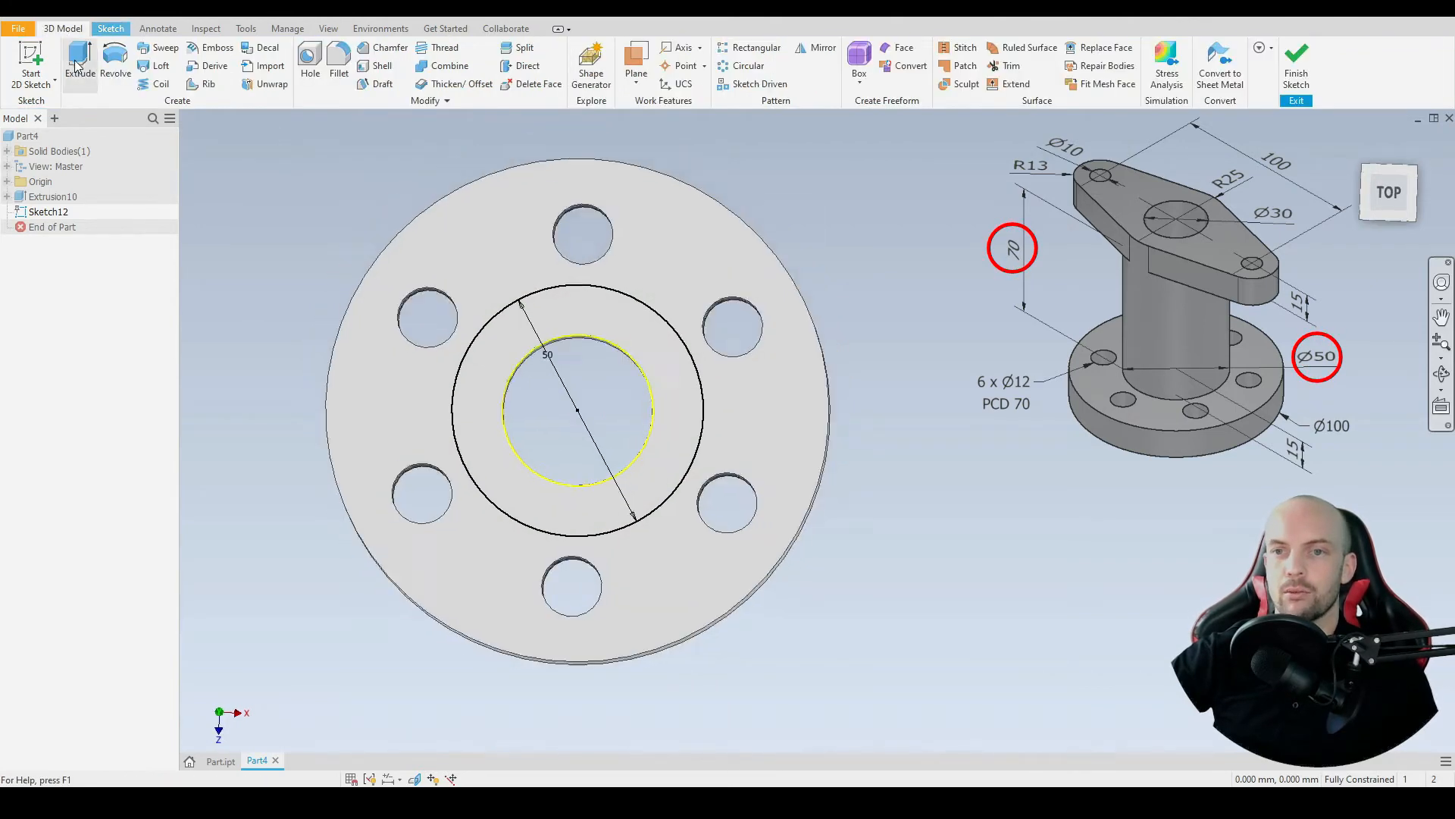
Extrude the 50 mm circle profile 70 mm upward.
{"action": "left_click", "coordinate": [80, 61]}
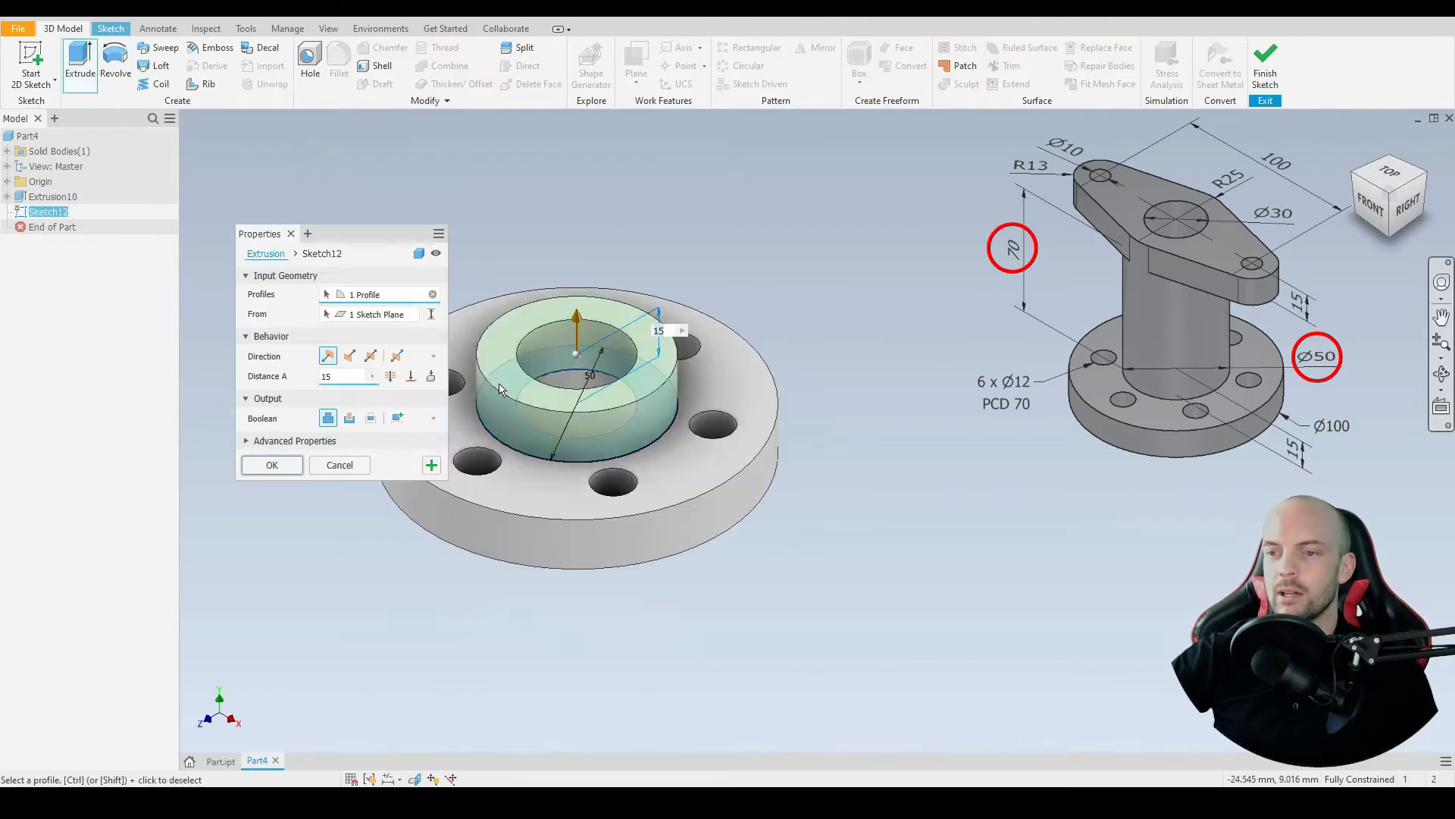
{"action": "mouse_move", "coordinate": [351, 497]}
{"action": "type", "text": "70"}
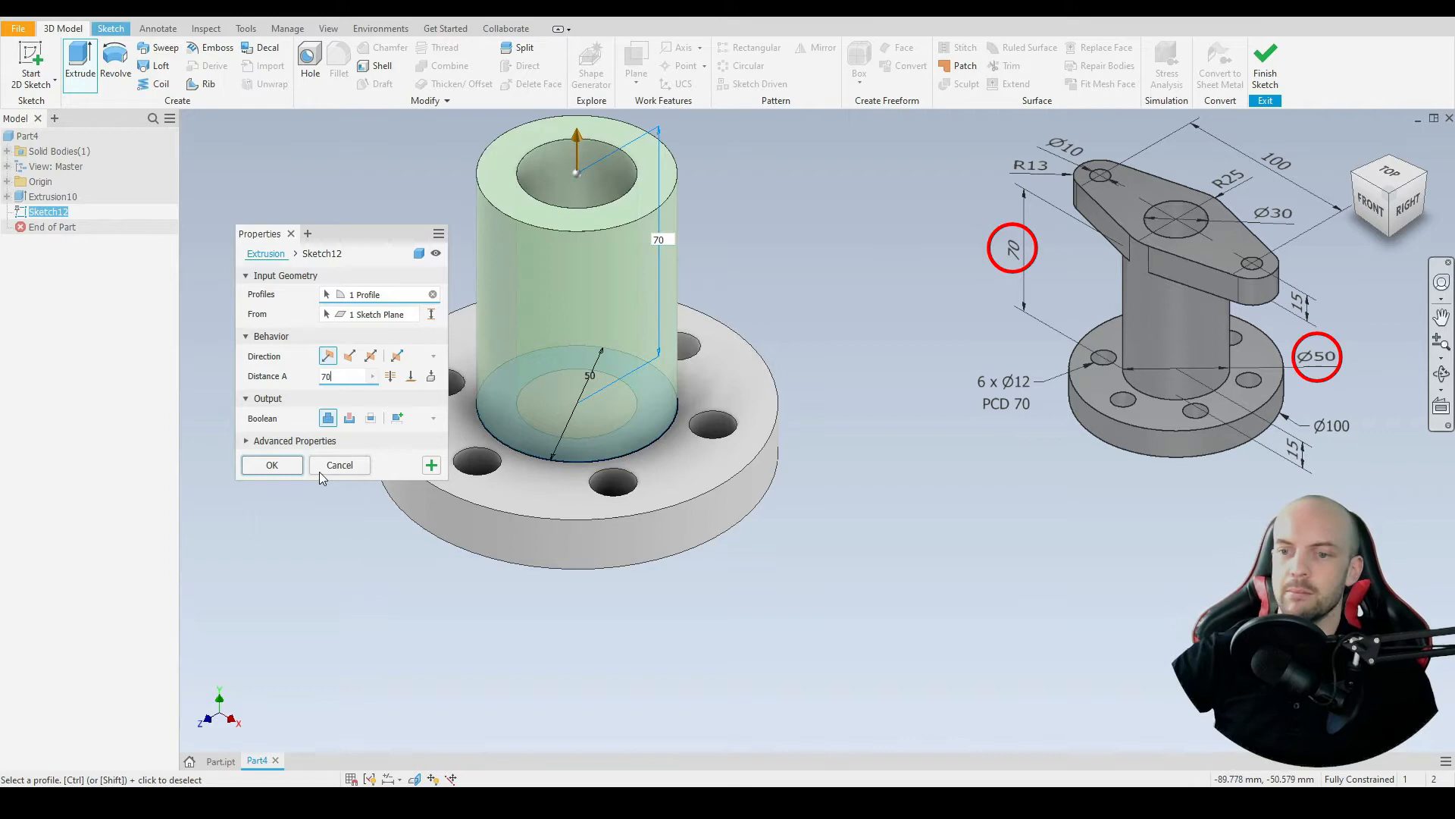
{"action": "left_click", "coordinate": [272, 464]}
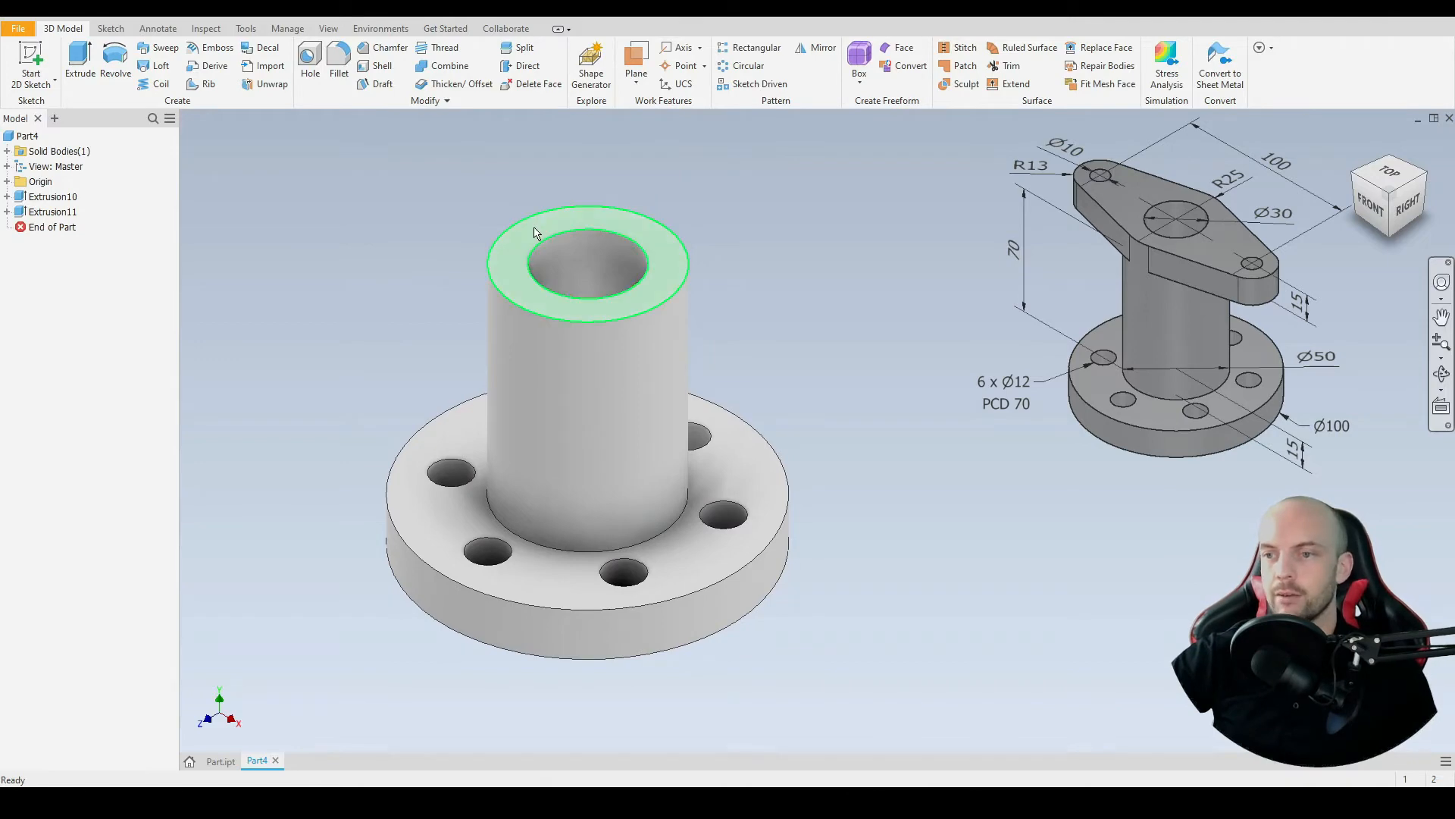
Sketch 10 mm and 26 mm concentric circle pairs at both post-top sides, outer circles equal.
{"action": "left_click", "coordinate": [584, 265]}
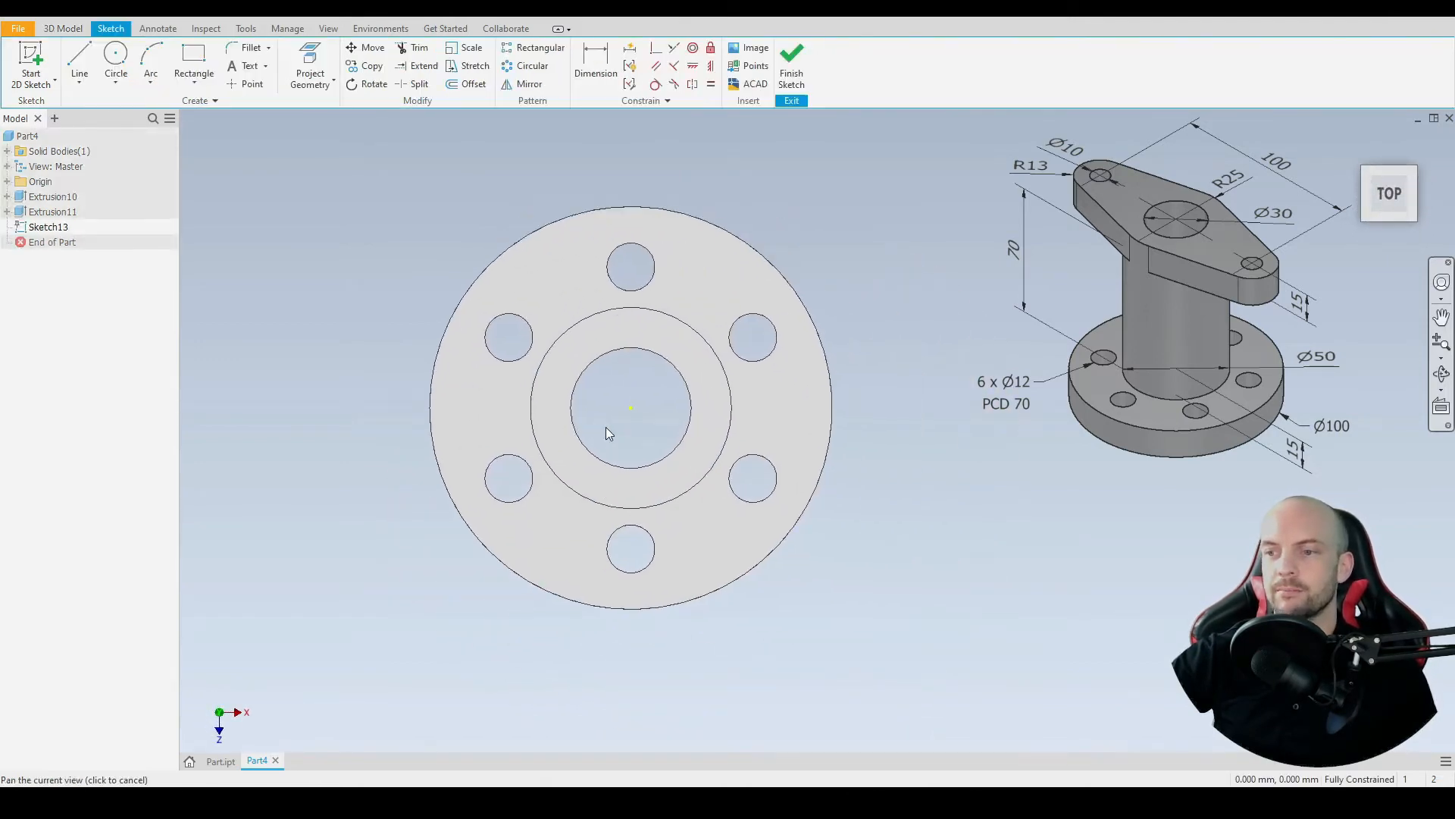
{"action": "left_click", "coordinate": [115, 55]}
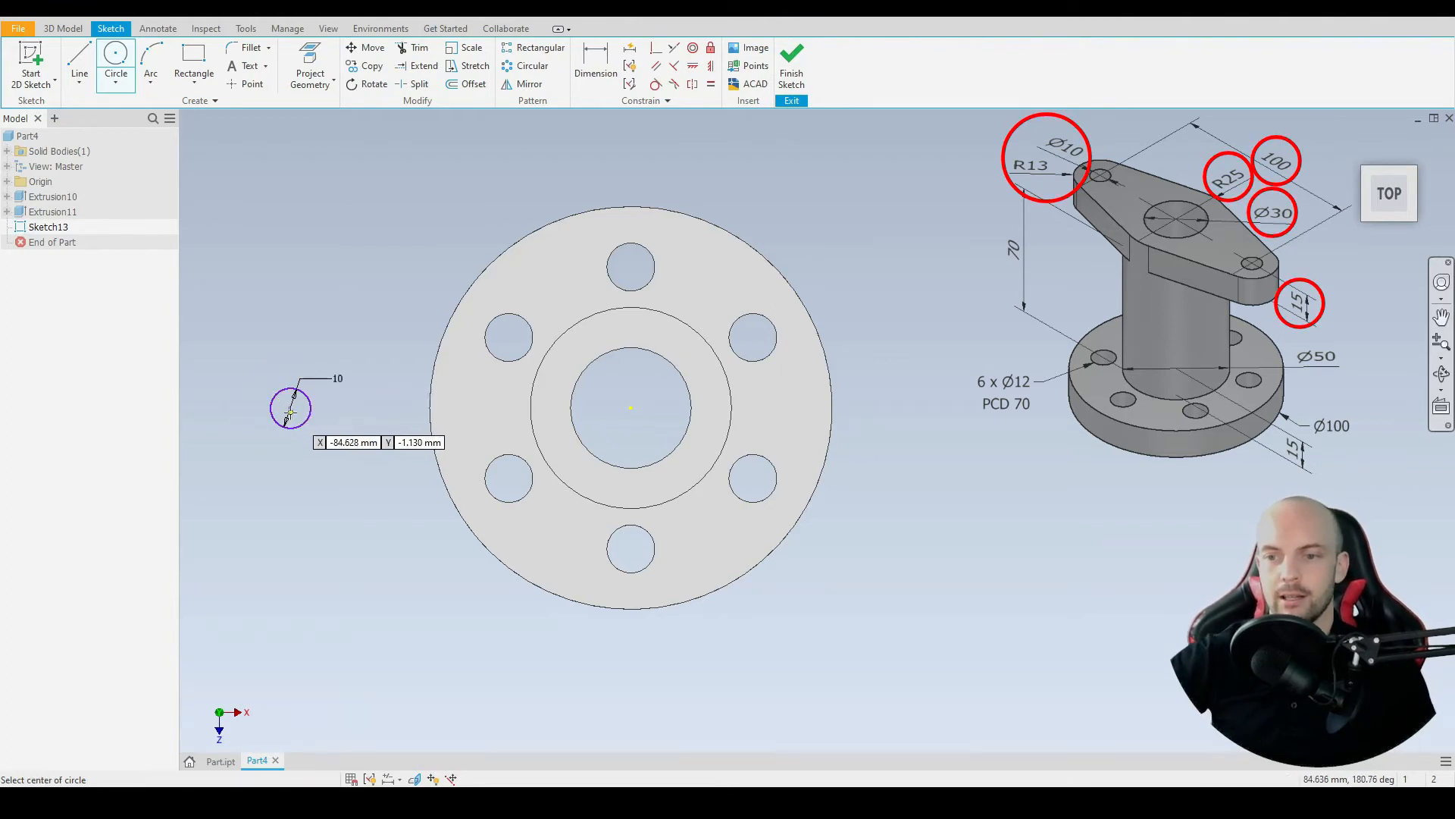
{"action": "left_click", "coordinate": [290, 408]}
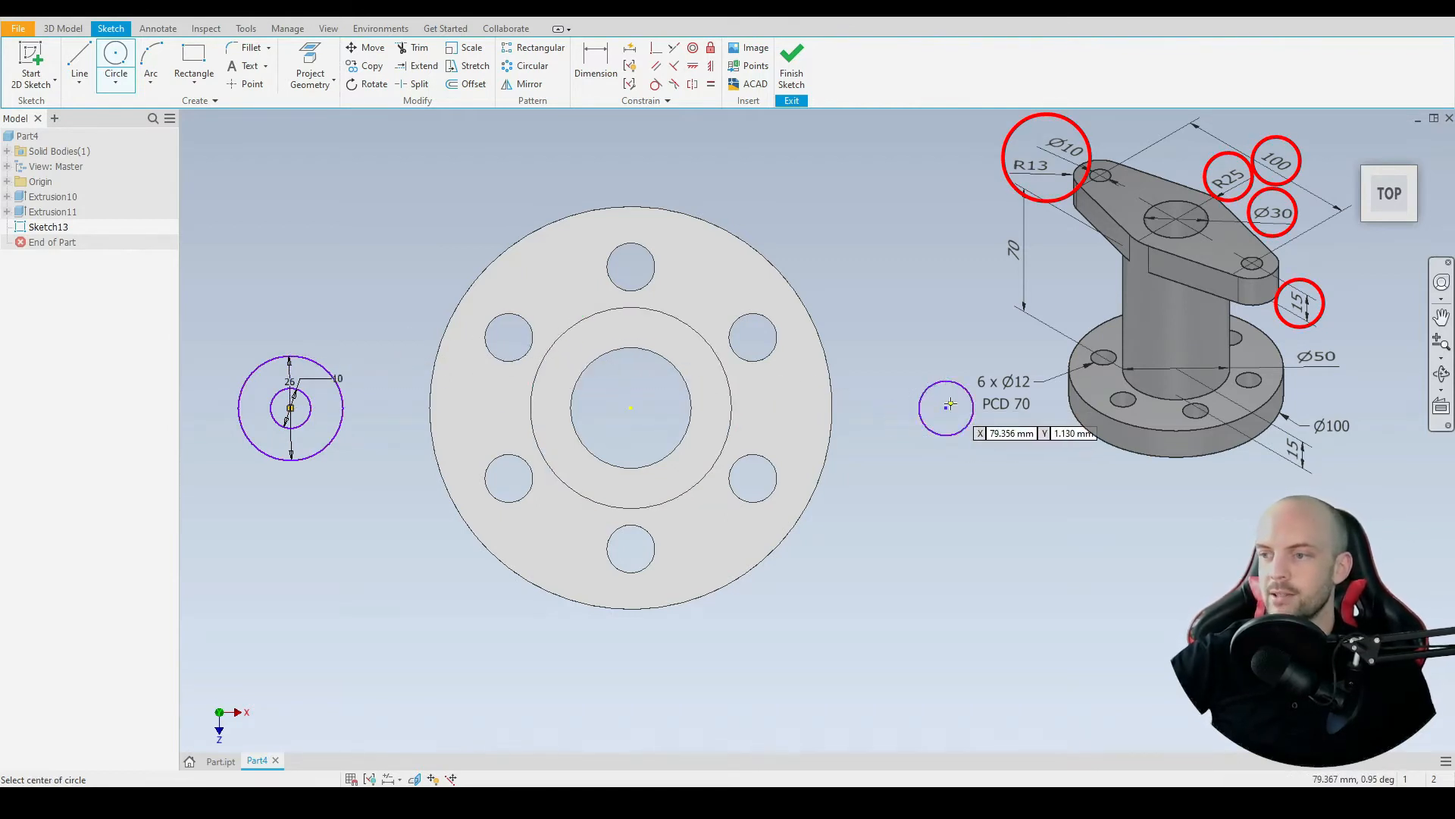
{"action": "left_click", "coordinate": [945, 407]}
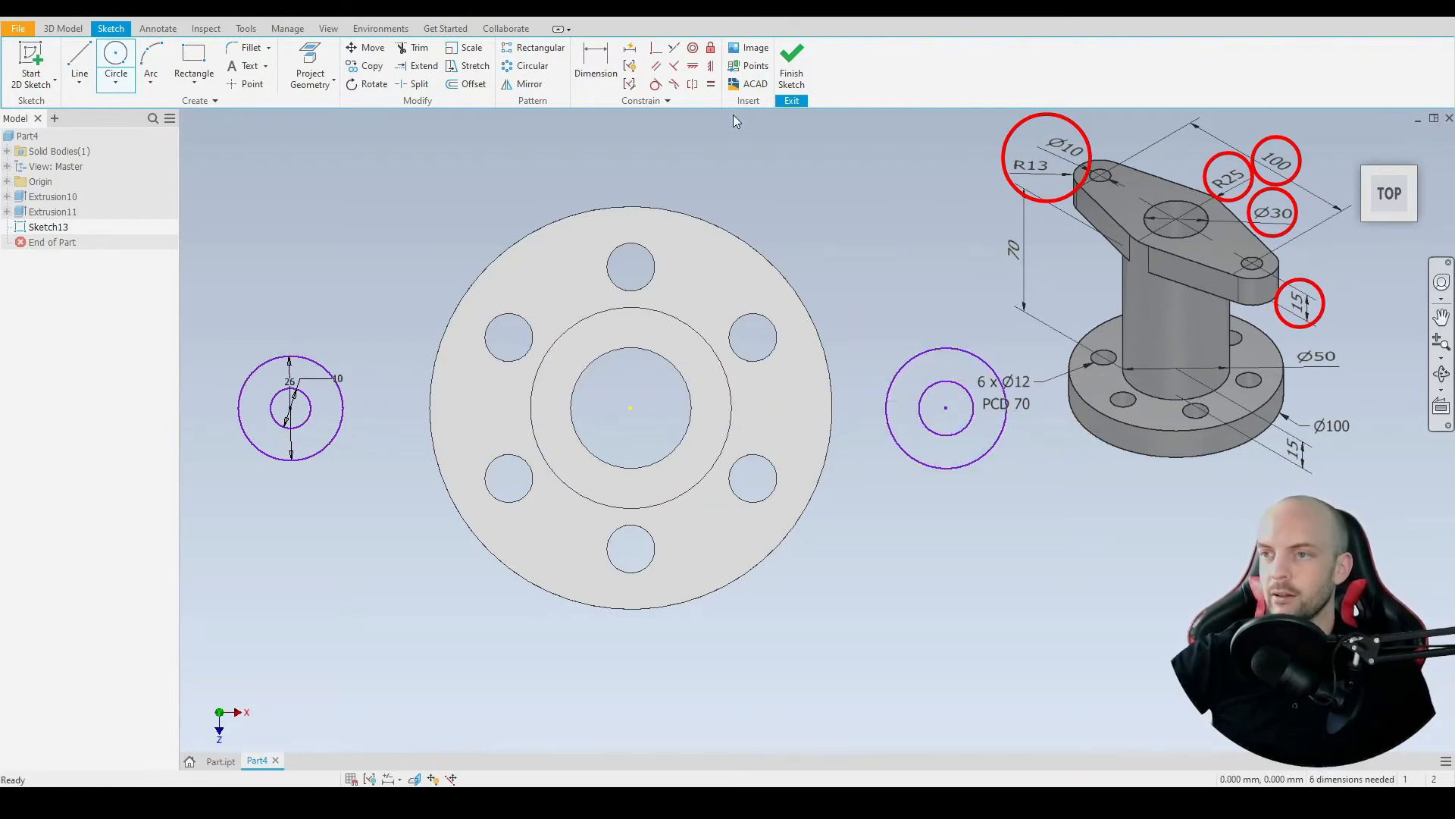
{"action": "left_click", "coordinate": [945, 408]}
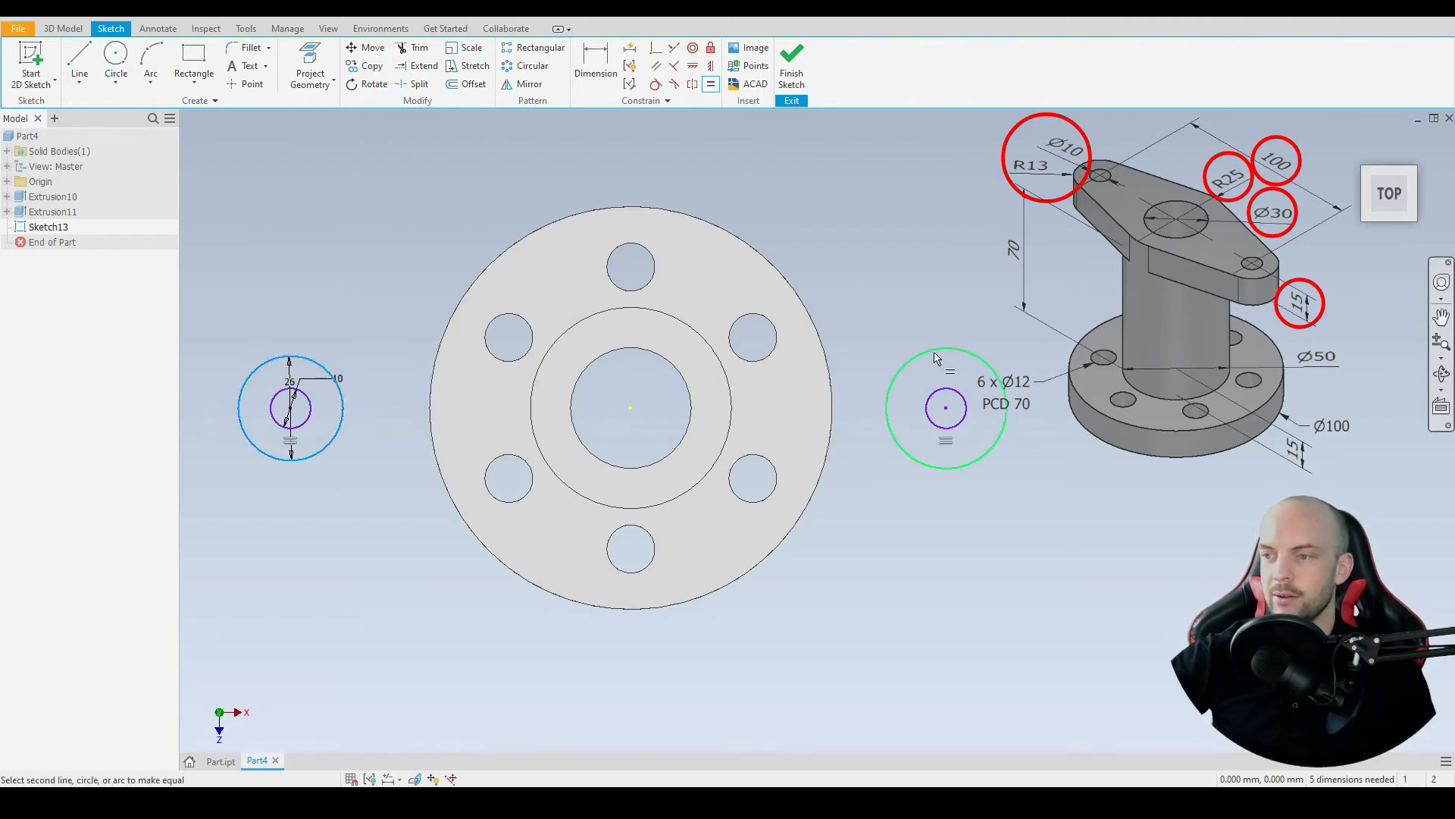
{"action": "left_click", "coordinate": [945, 409]}
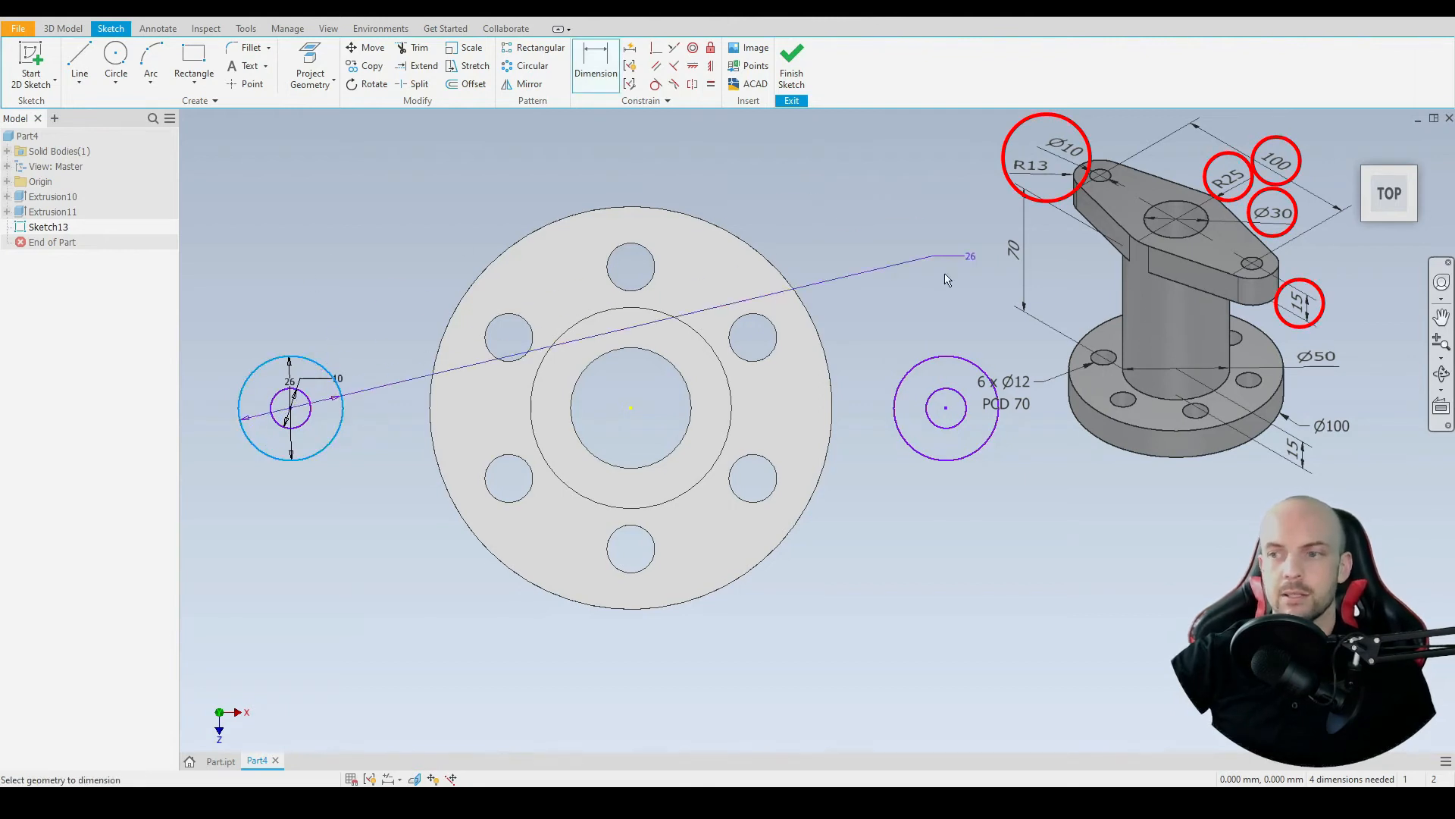
Dimension the circle centres 100 mm apart and constrain them symmetric about the origin.
{"action": "left_click", "coordinate": [794, 213]}
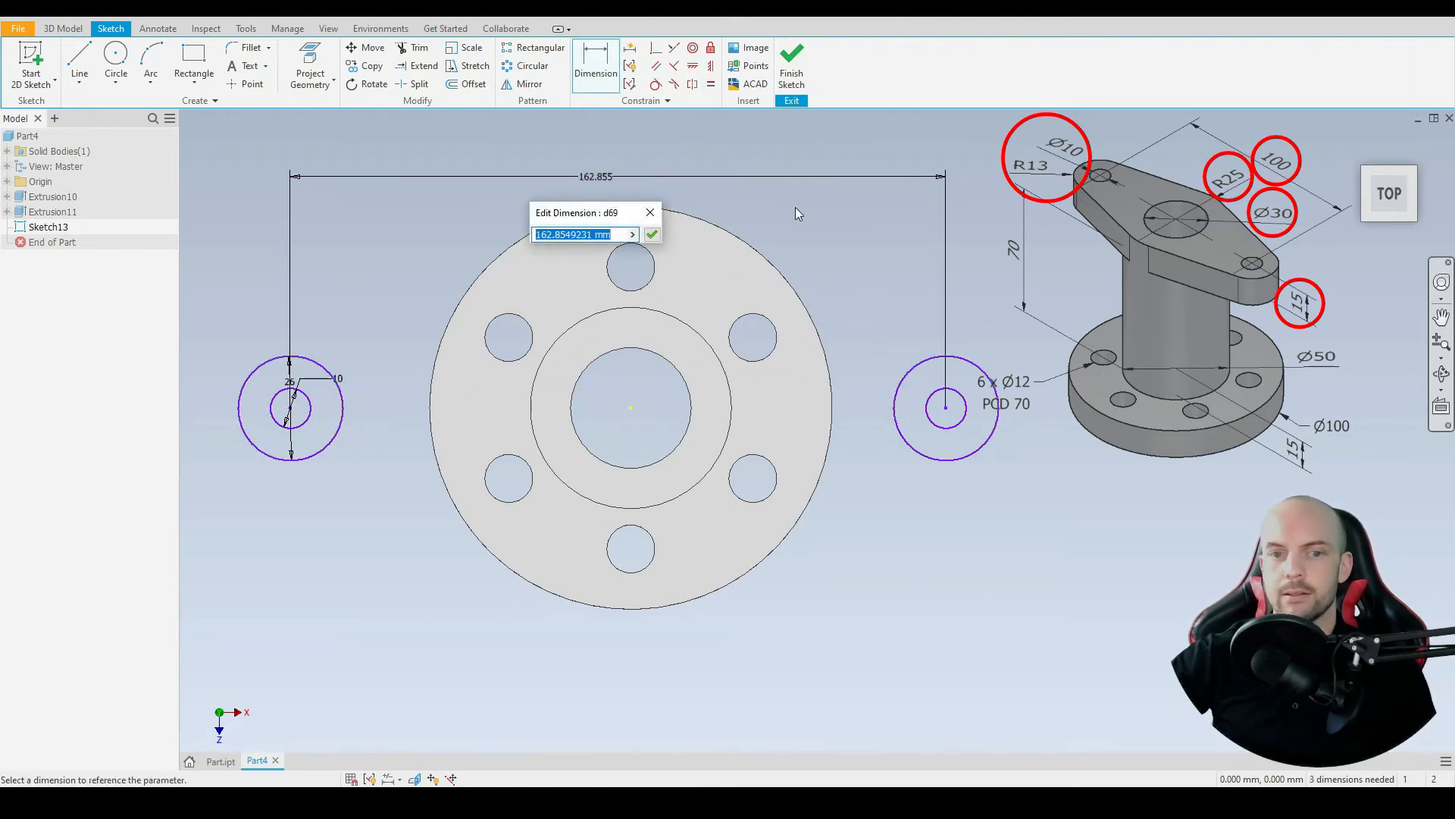
{"action": "left_click", "coordinate": [652, 234]}
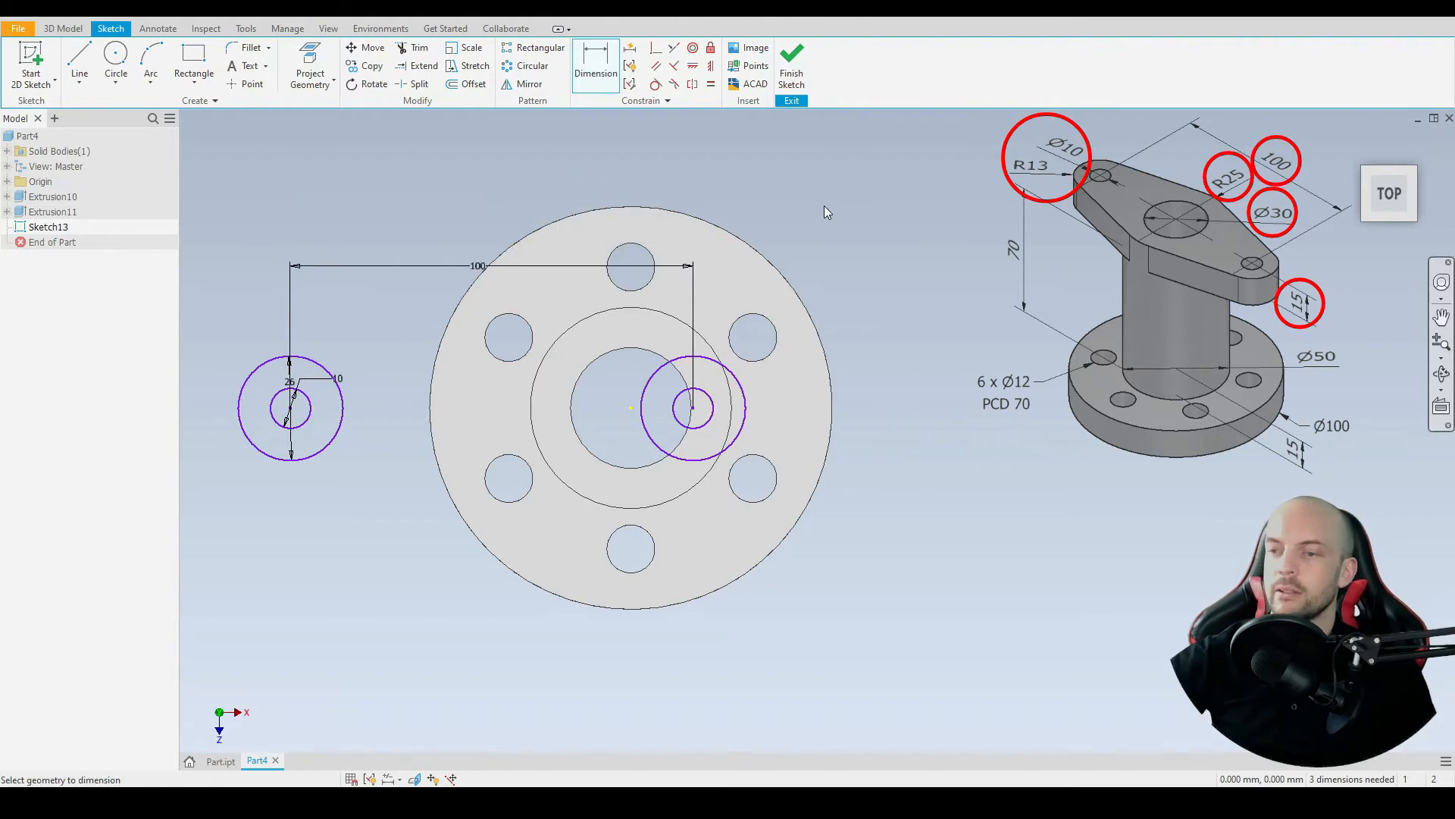
{"action": "mouse_move", "coordinate": [543, 232]}
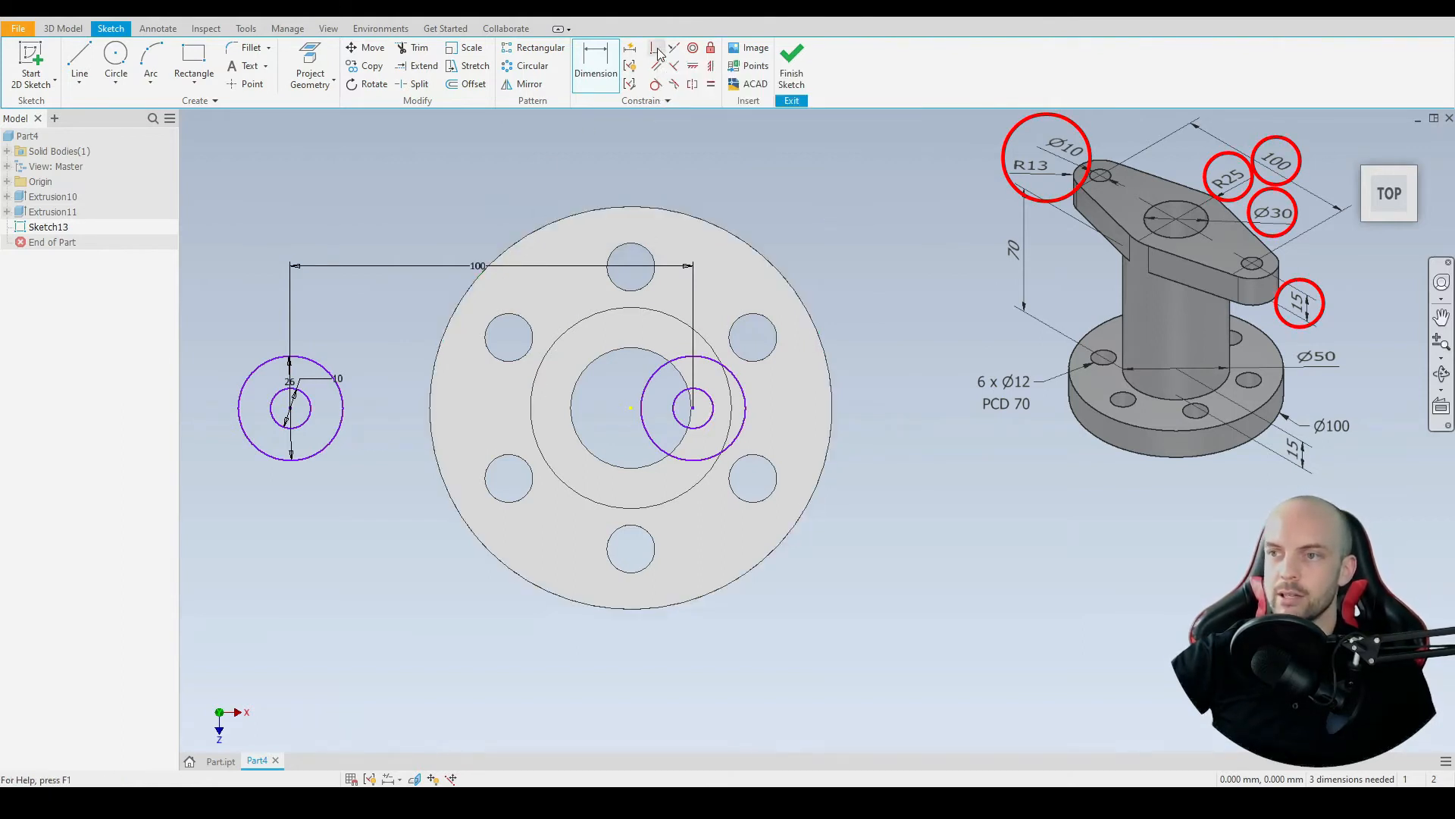
{"action": "left_click", "coordinate": [657, 47]}
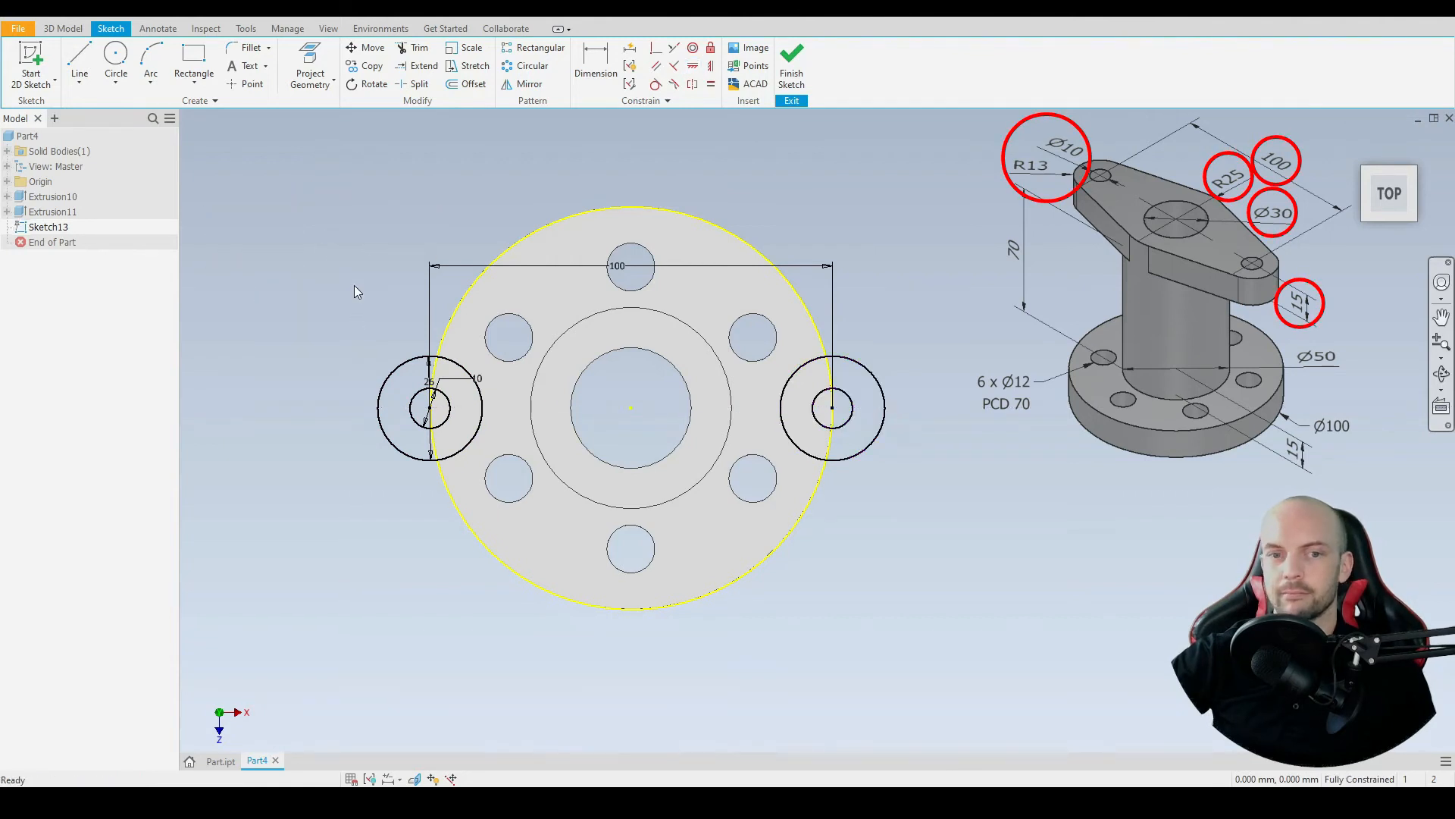
{"action": "mouse_move", "coordinate": [371, 66]}
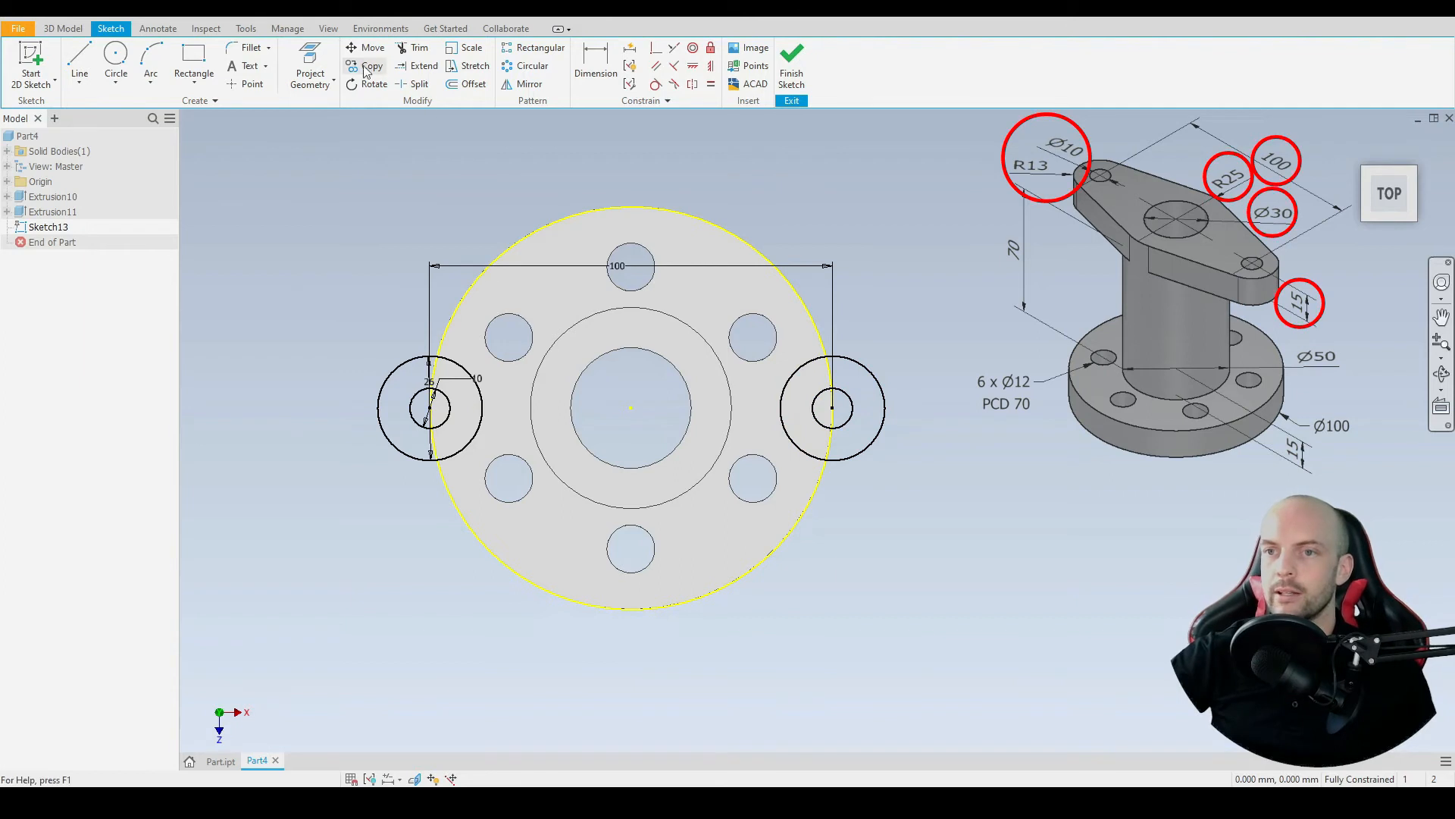
Project the post edges and draw lines tangent to the 26 mm circles outlining the arm.
{"action": "left_click", "coordinate": [310, 74]}
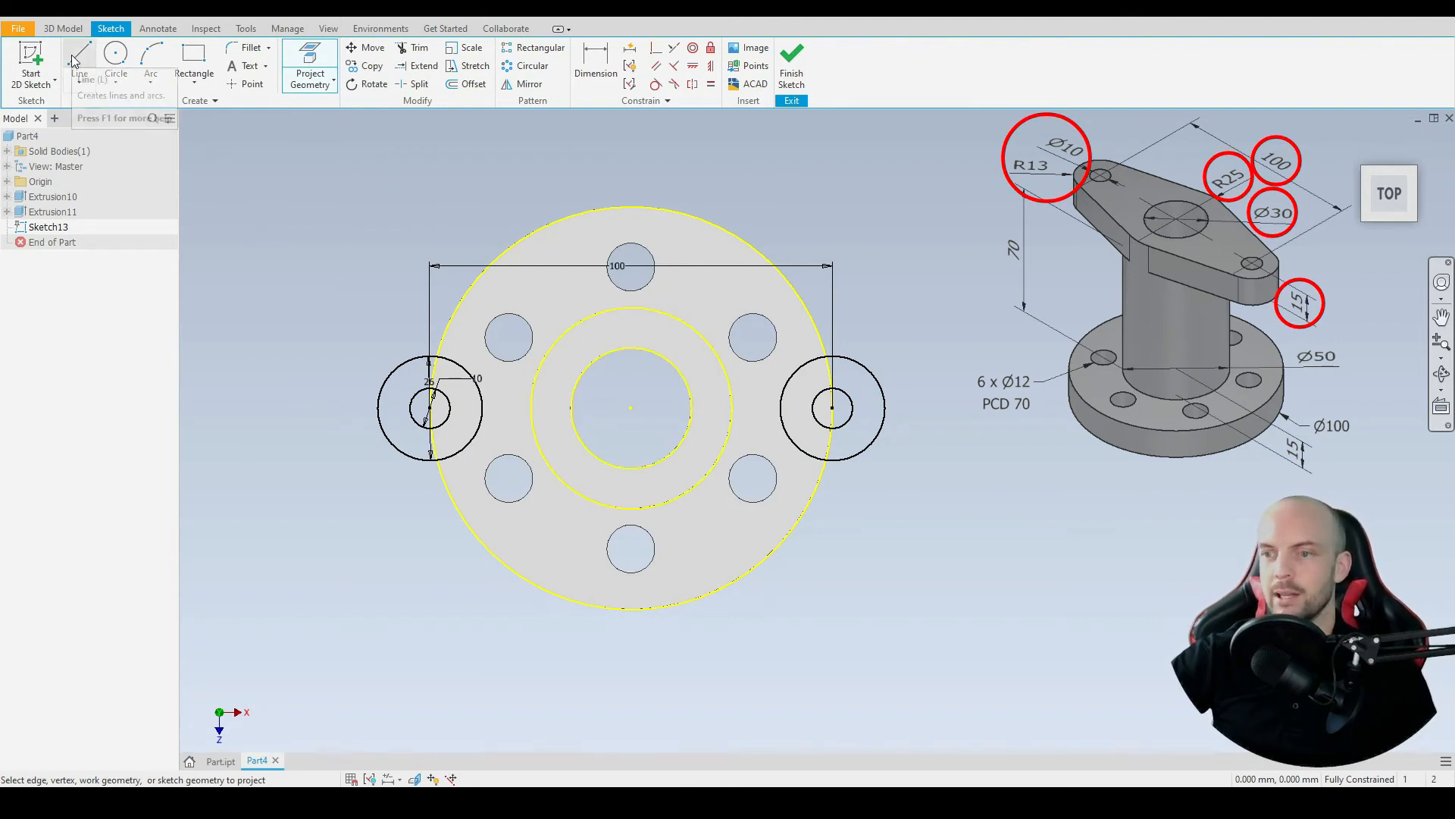
{"action": "left_click", "coordinate": [79, 57]}
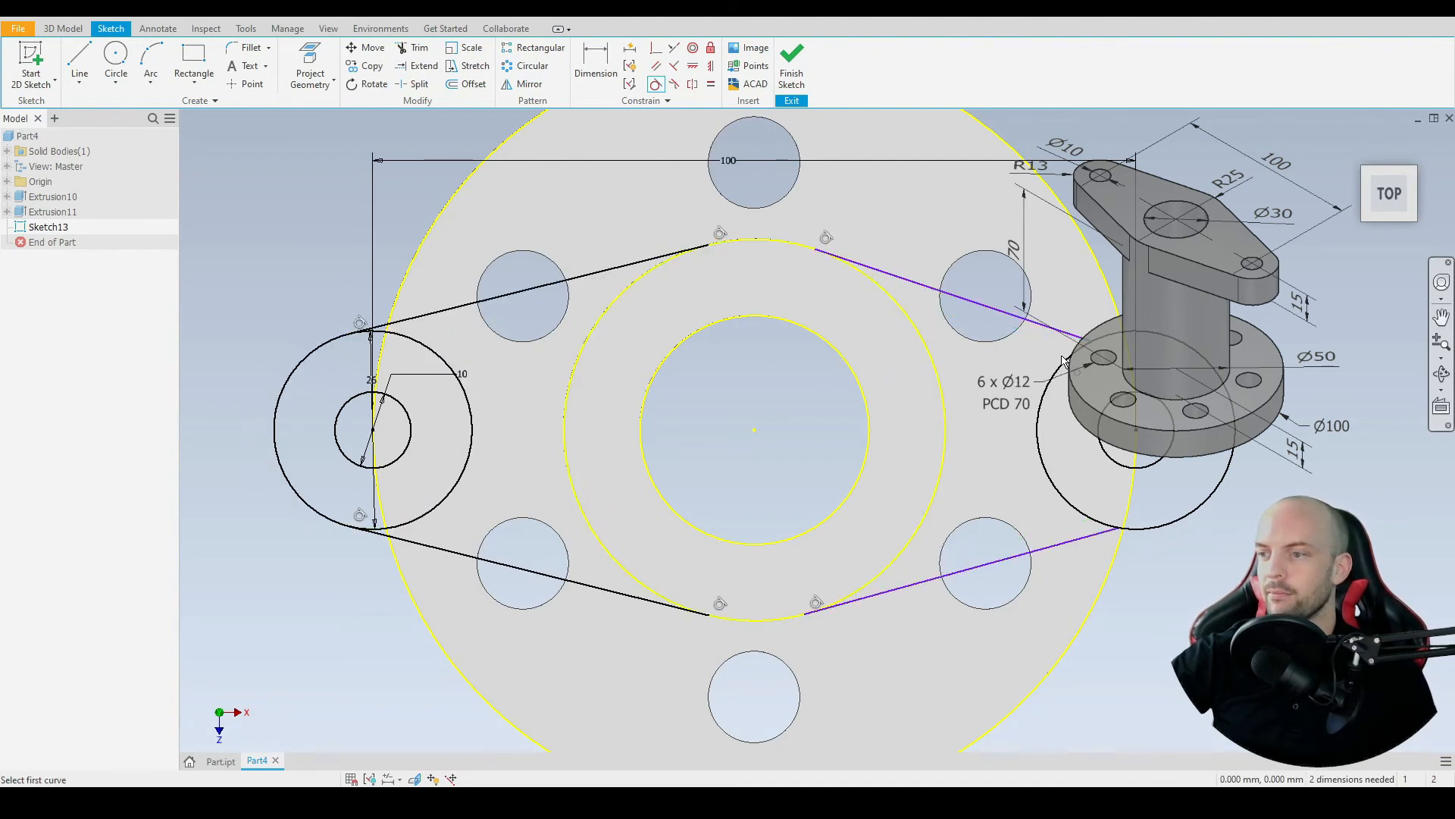
{"action": "left_click", "coordinate": [1063, 362]}
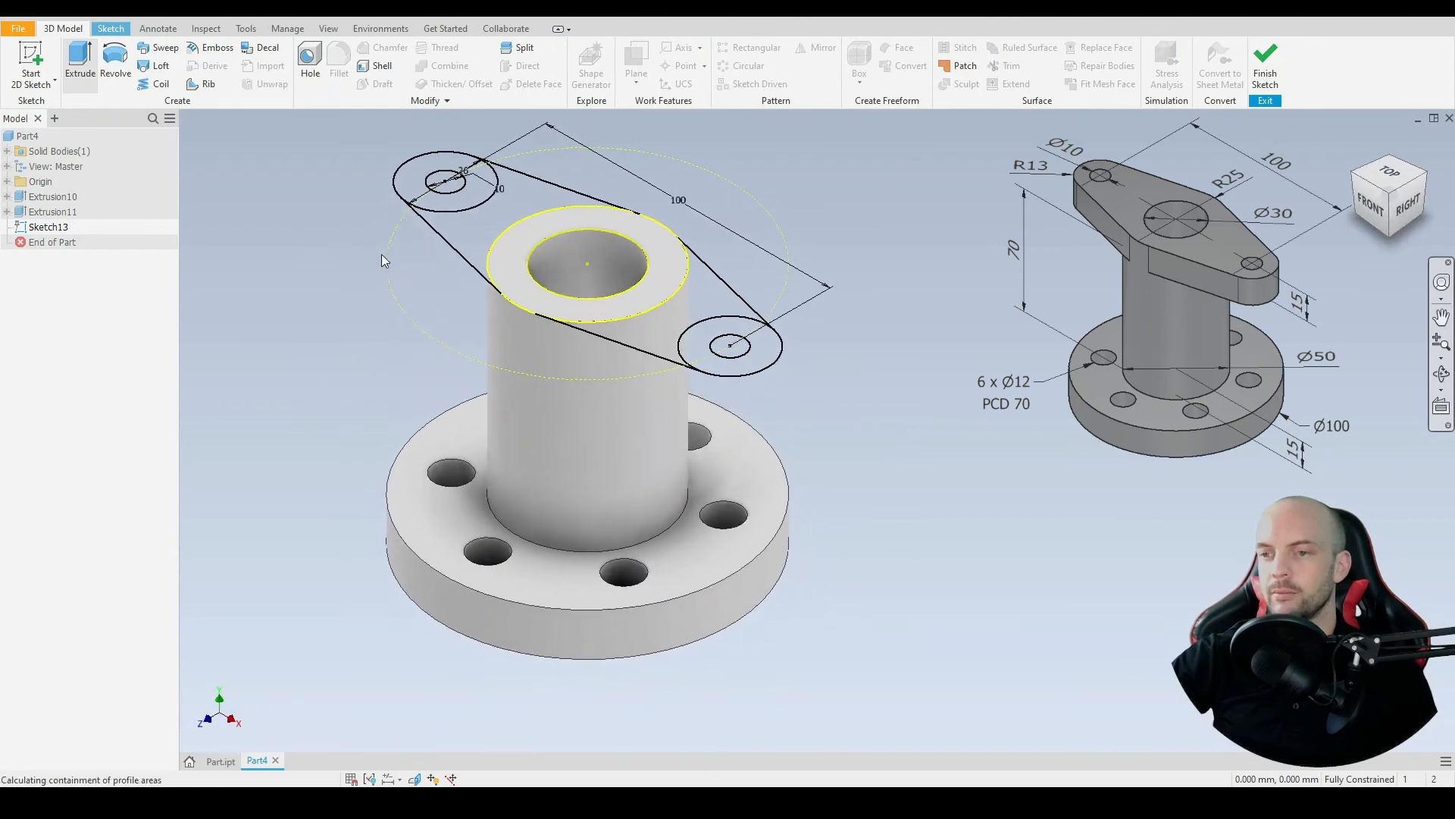
Extrude the arm profile 15 mm into a plate with end holes, then set Shaded visual style.
{"action": "left_click", "coordinate": [79, 61]}
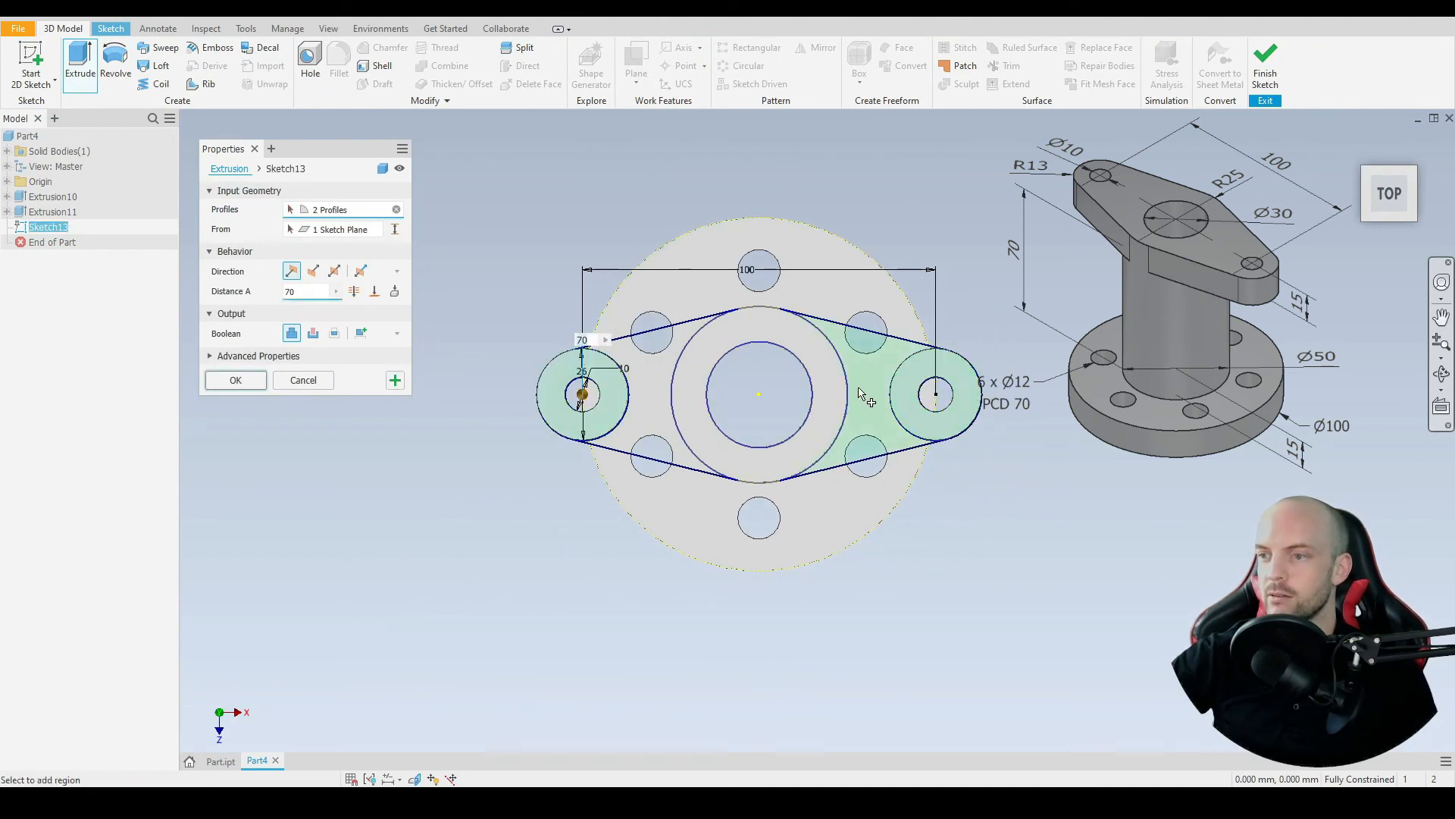
{"action": "left_click", "coordinate": [727, 351]}
{"action": "type", "text": "15"}
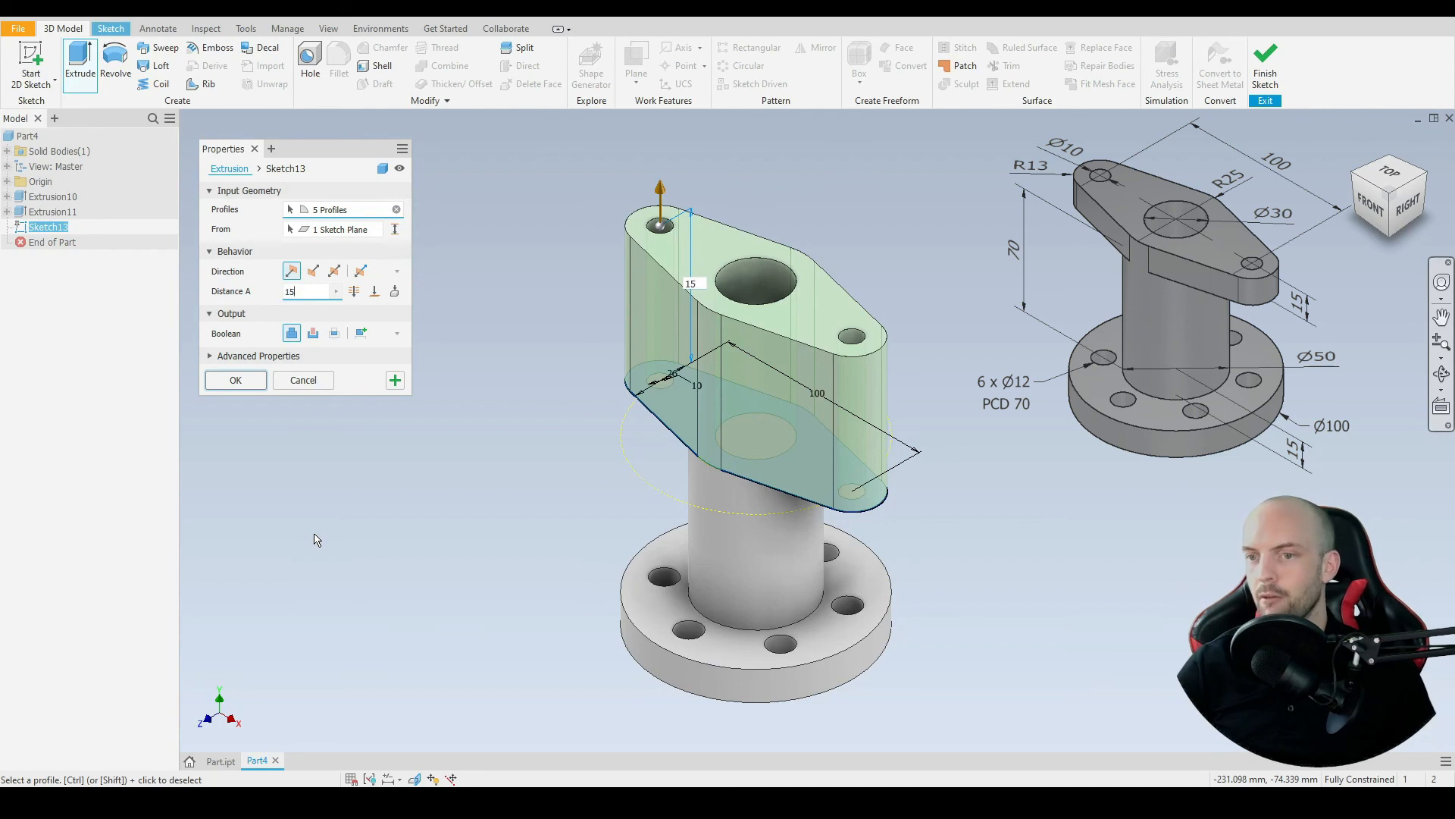
{"action": "left_click", "coordinate": [235, 380]}
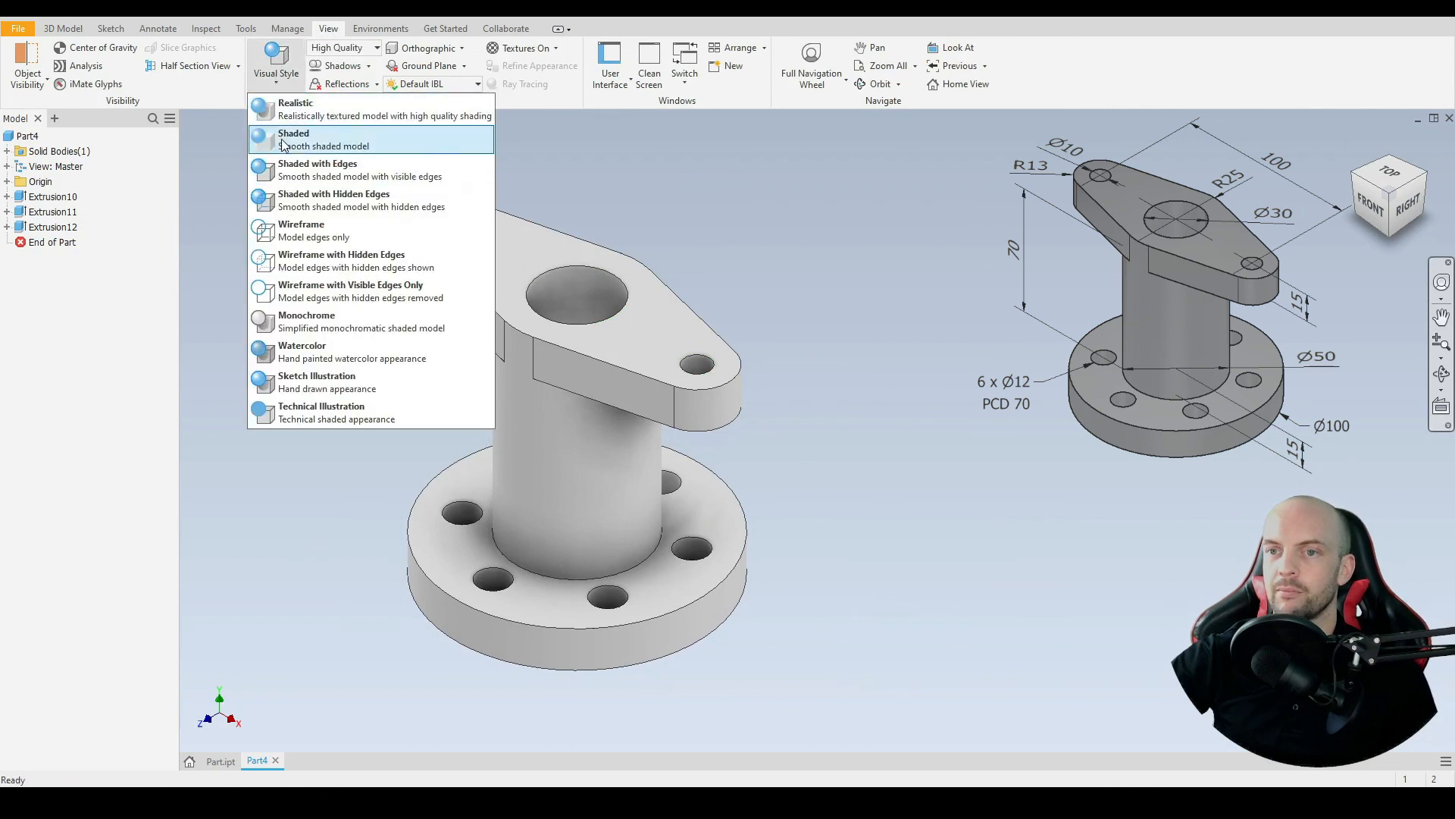
{"action": "left_click", "coordinate": [293, 139]}
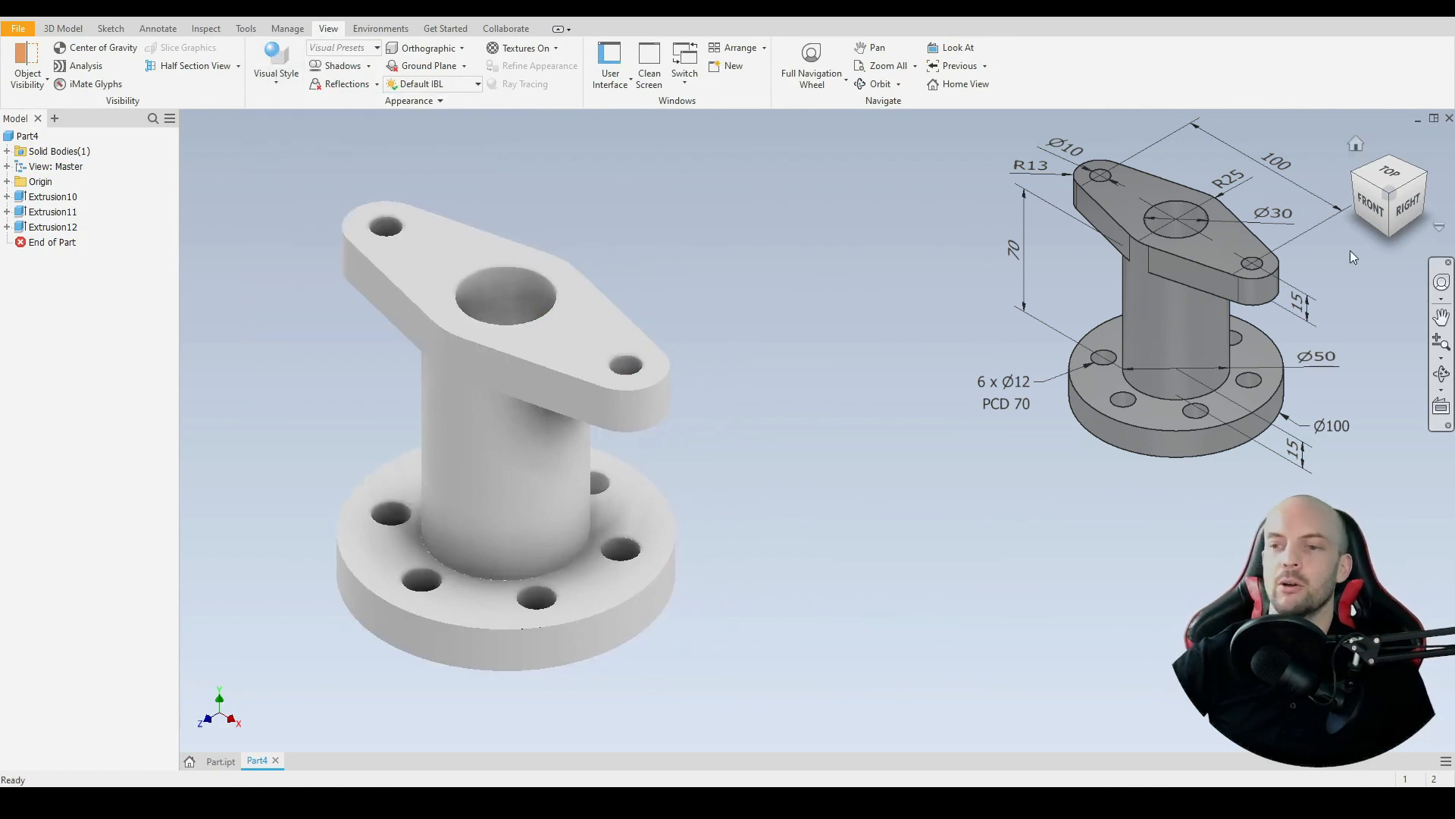